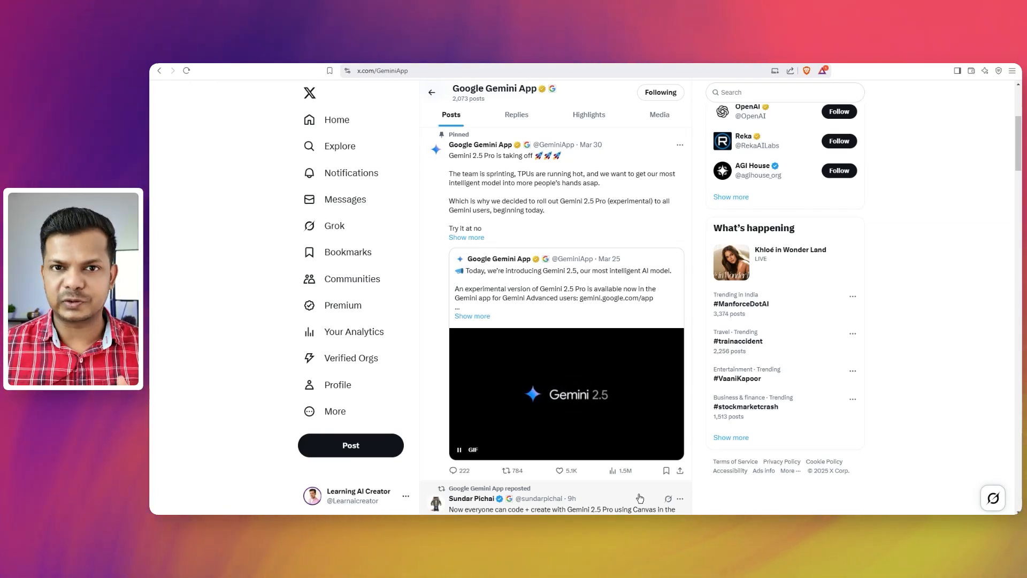
mouse_move(536, 229)
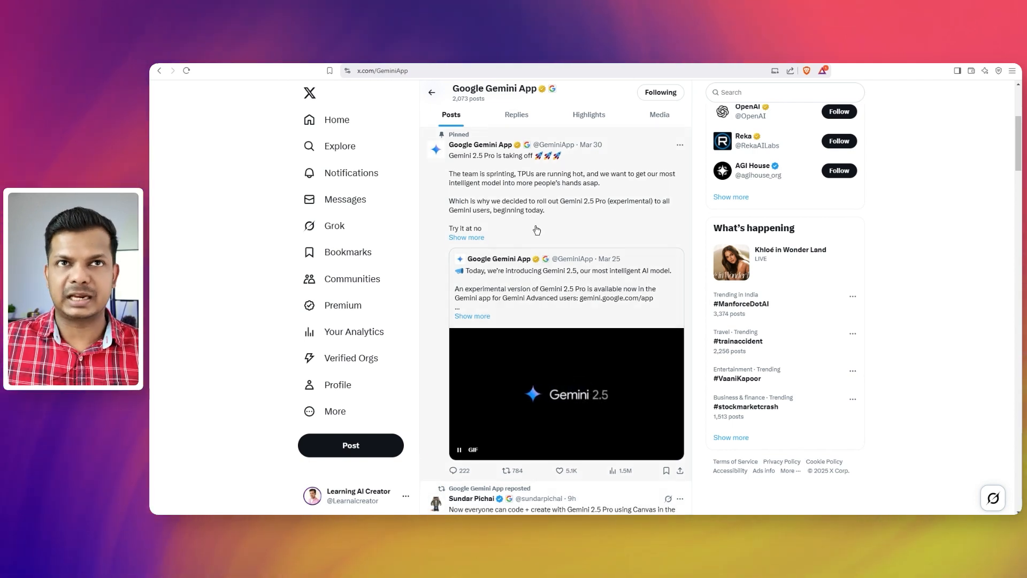
mouse_move(580, 223)
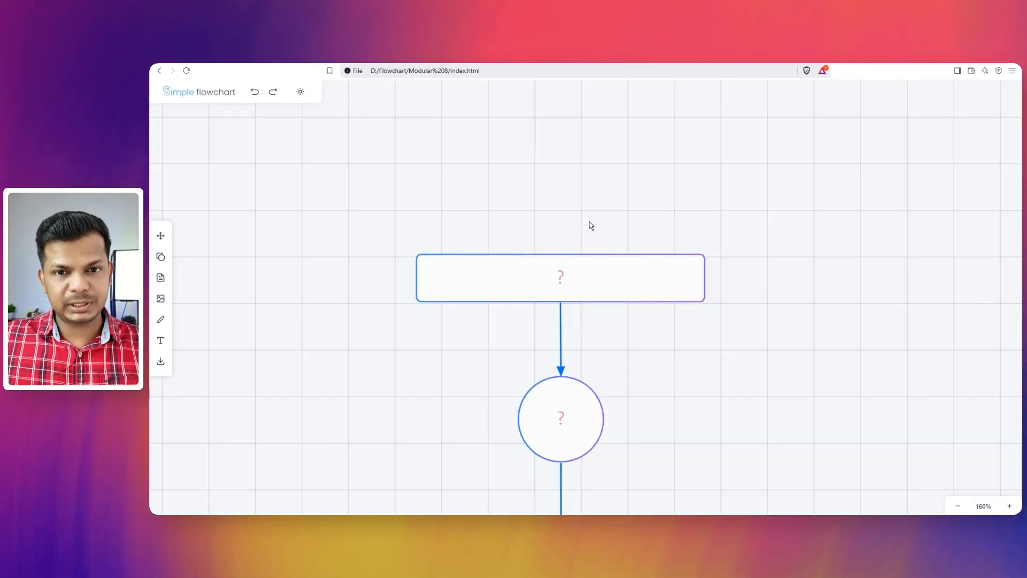
- Label the flowchart nodes Non-developer level AI Builds, No IDE and Compare
left_click(560, 277)
type("Non-developer level AI Builds")
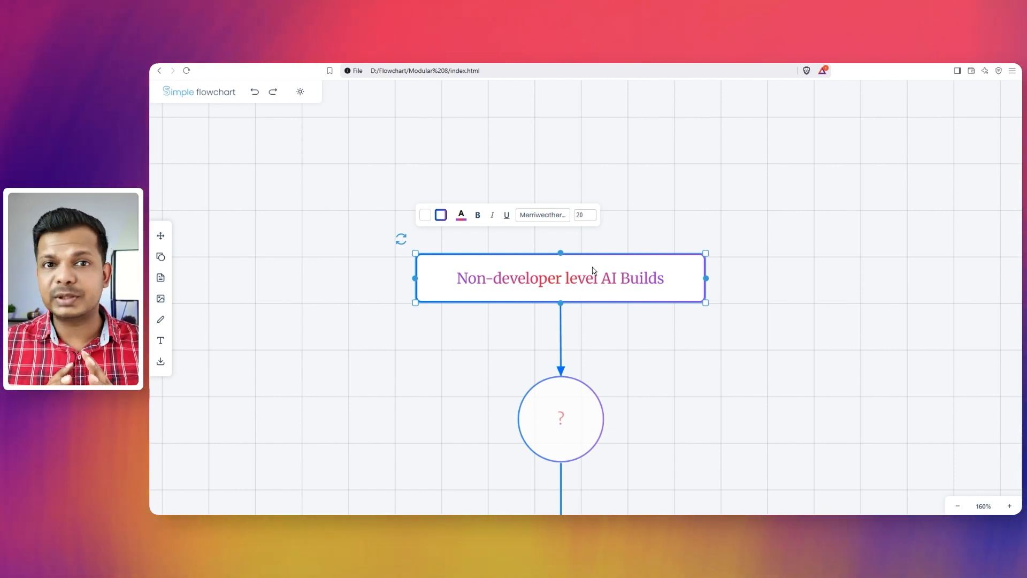
mouse_move(571, 374)
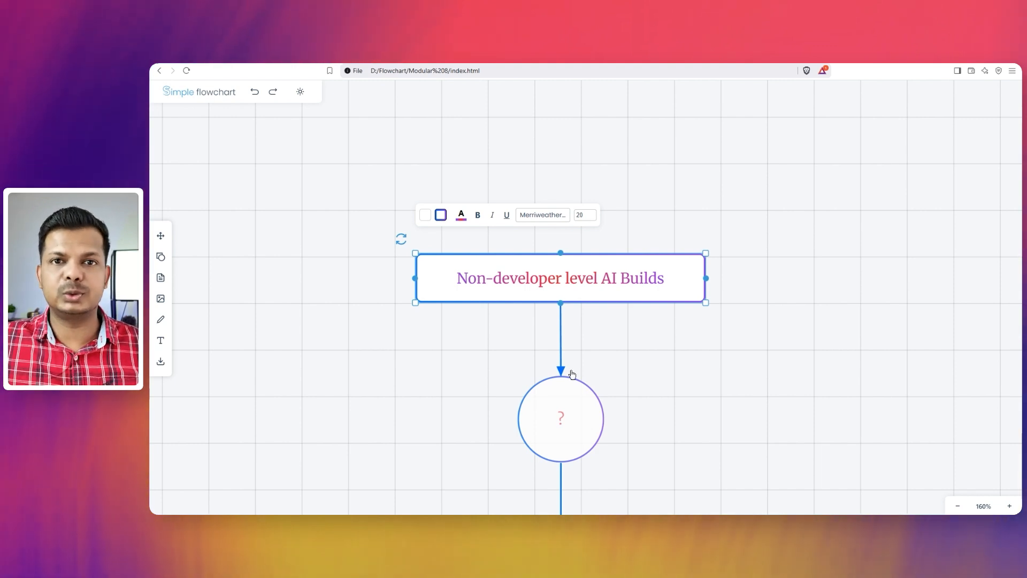
left_click(560, 419)
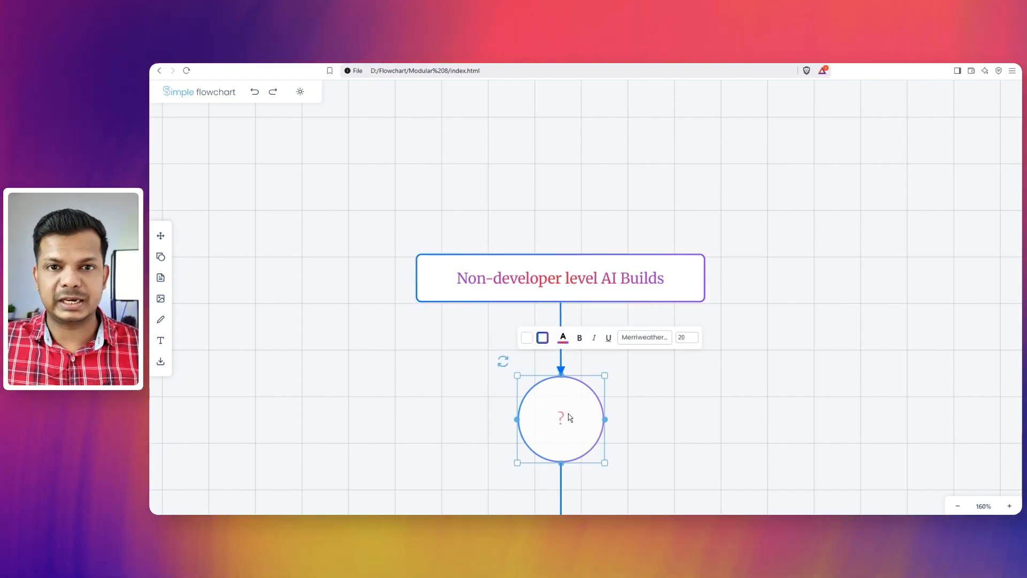
type("No IDE")
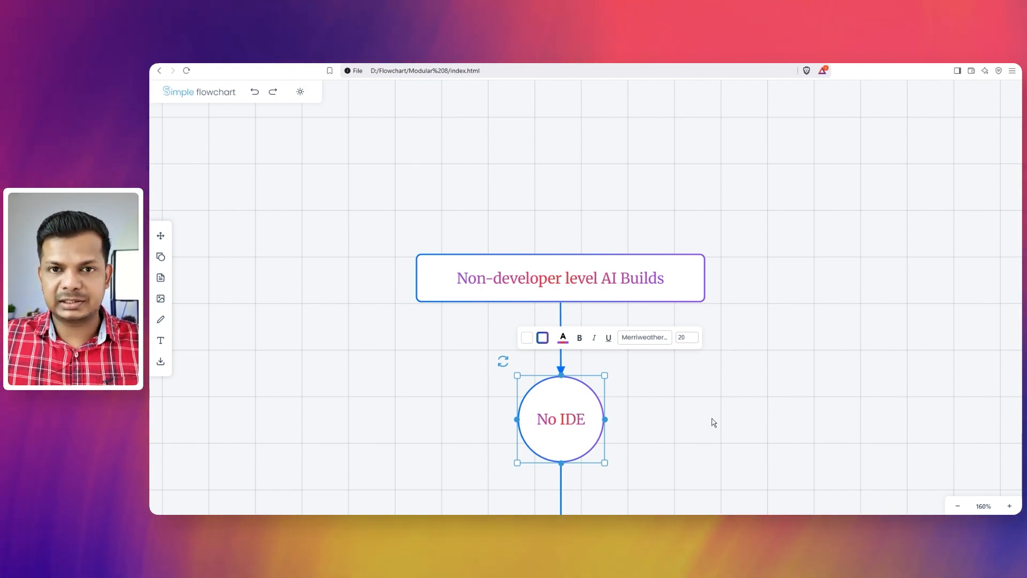
scroll("down", 3)
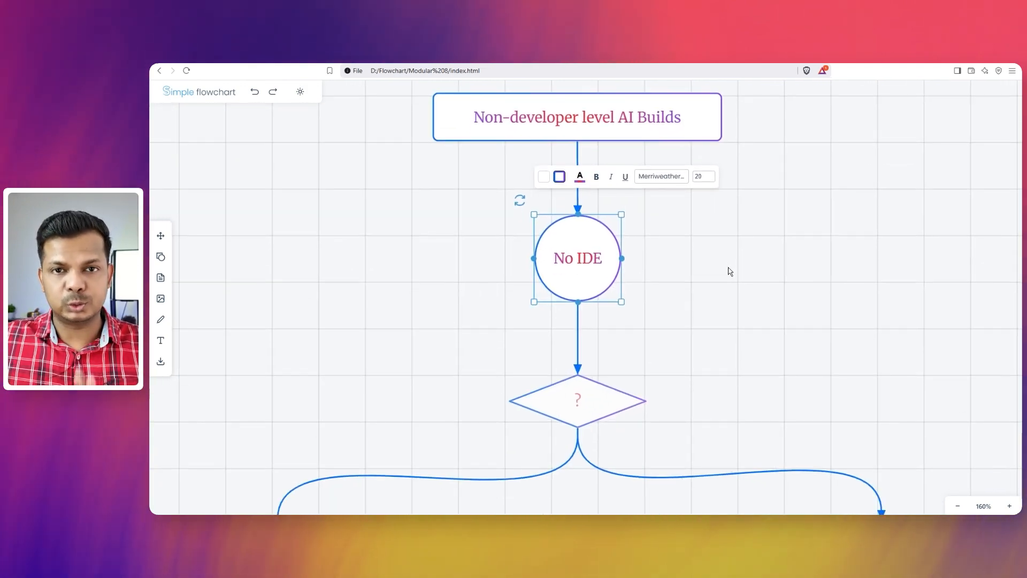
left_click(576, 401)
type("Compare")
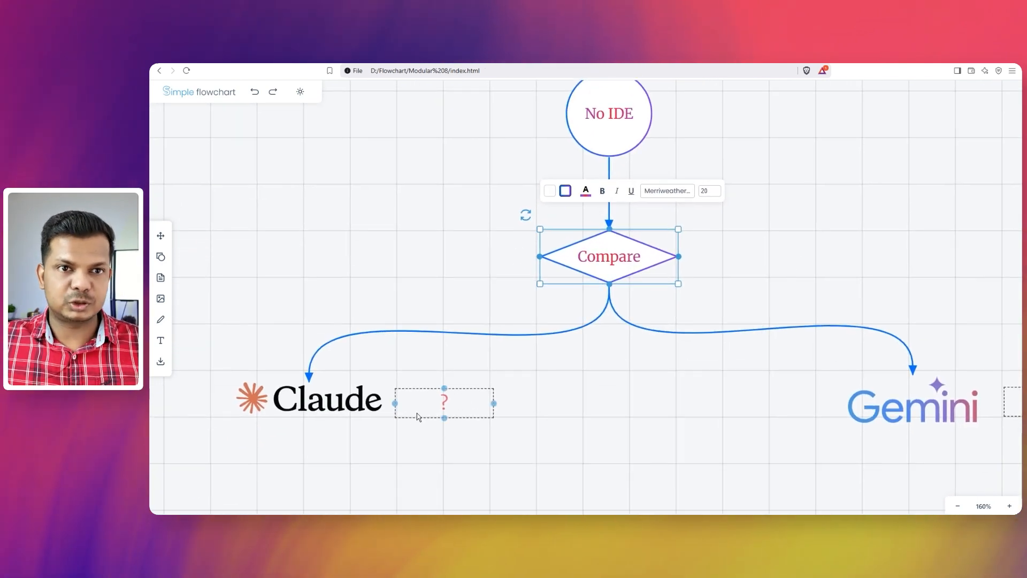
- Add version labels 3.7 Sonnet and 2.5 Pro beside the Claude and Gemini logos
type("3.7 Sonnet")
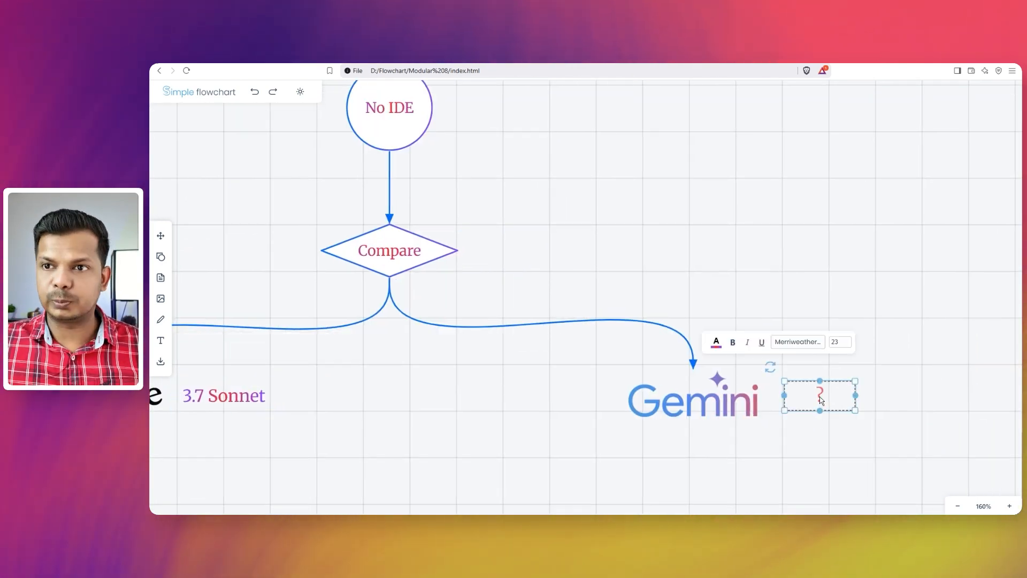
type("2.5 Pro")
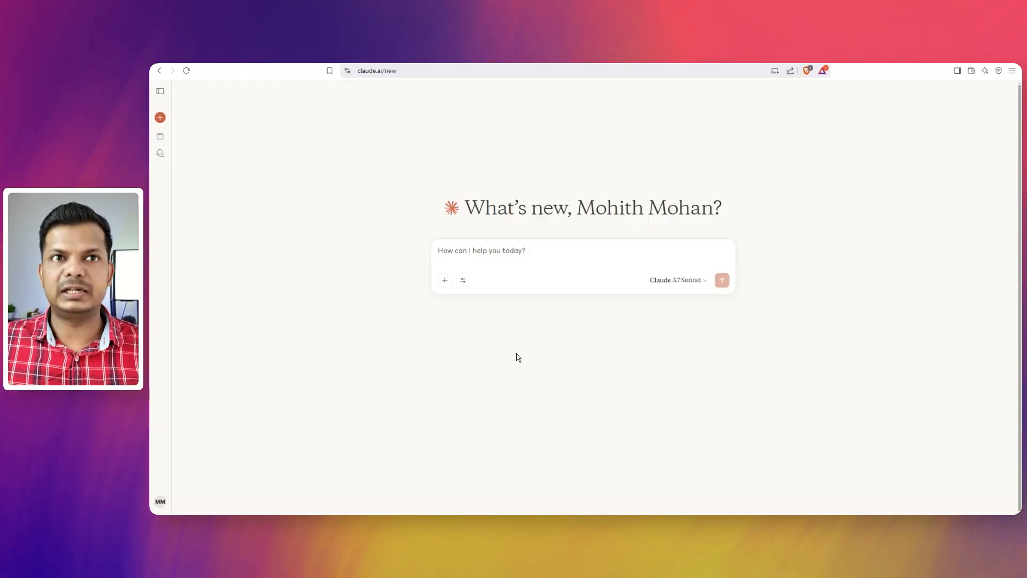
mouse_move(494, 352)
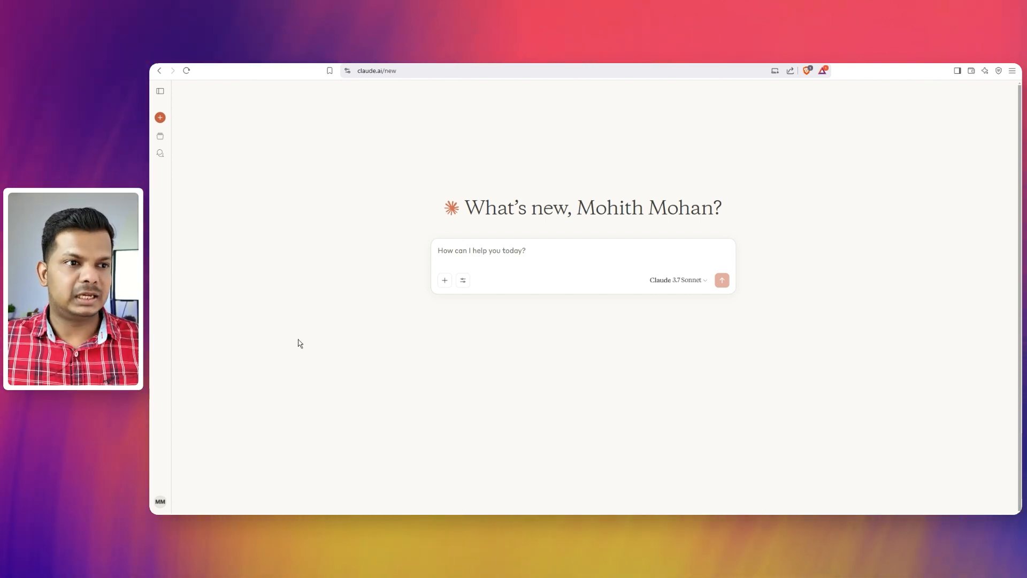
left_click(160, 502)
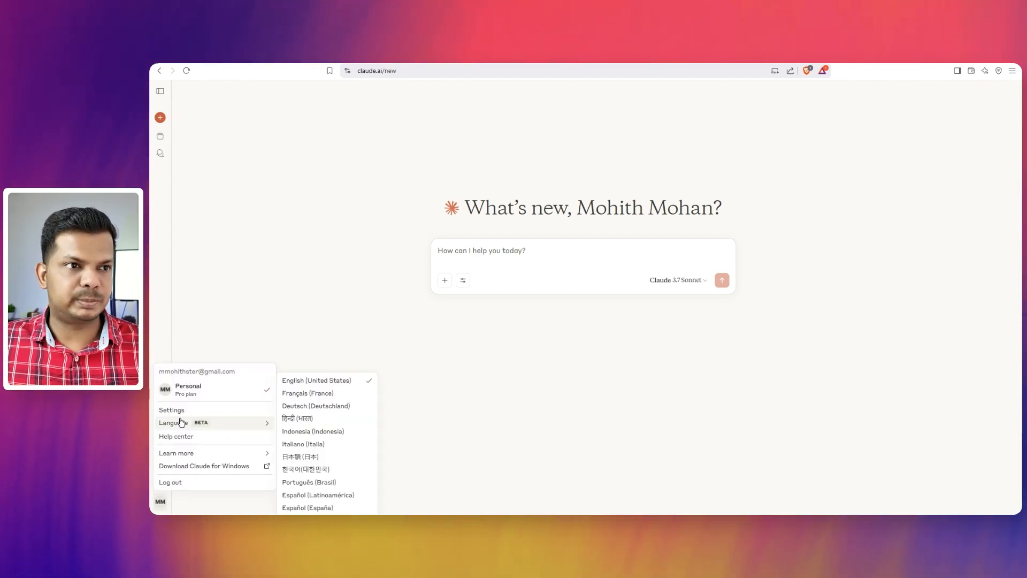
left_click(477, 360)
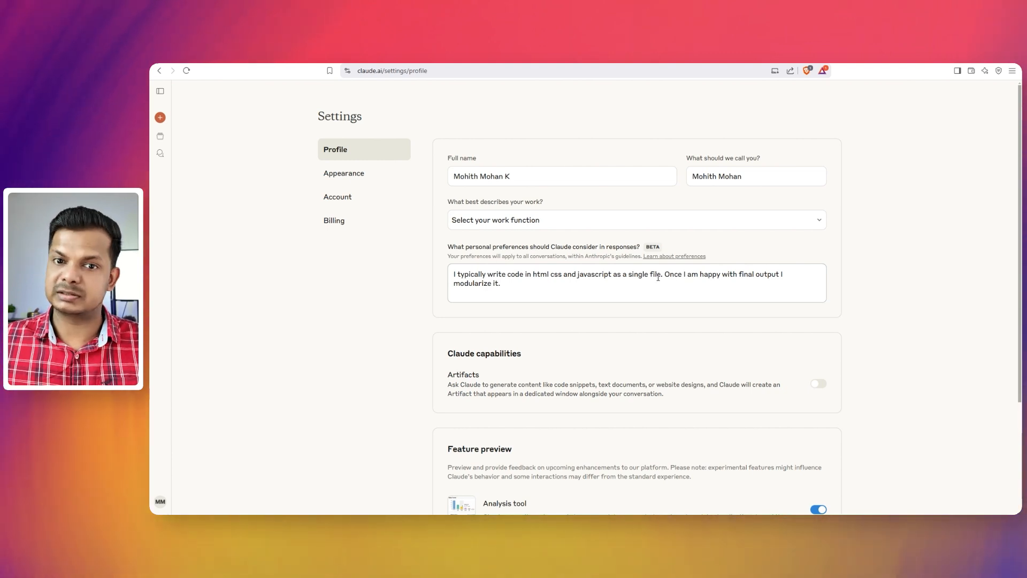
mouse_move(583, 321)
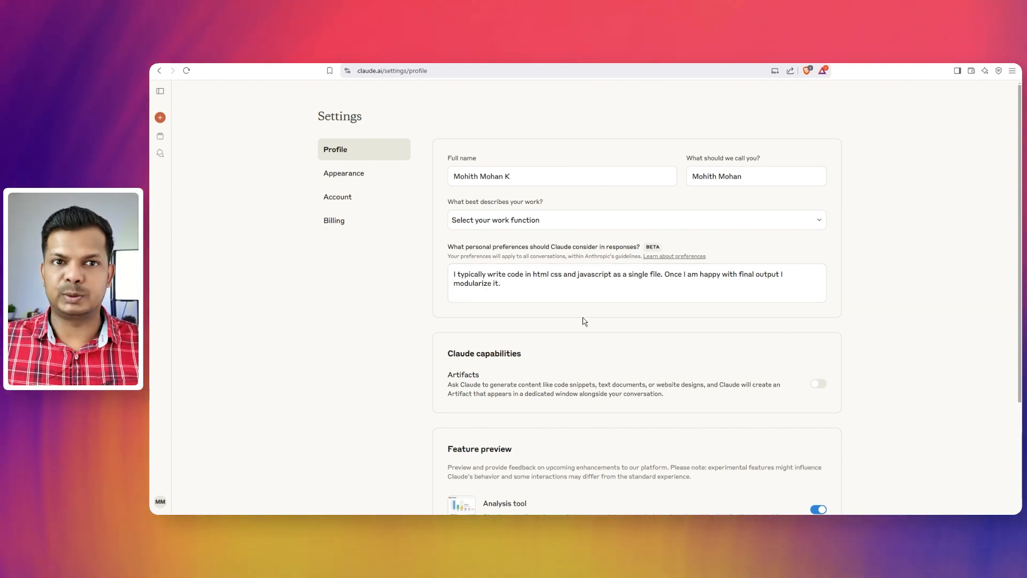
mouse_move(497, 401)
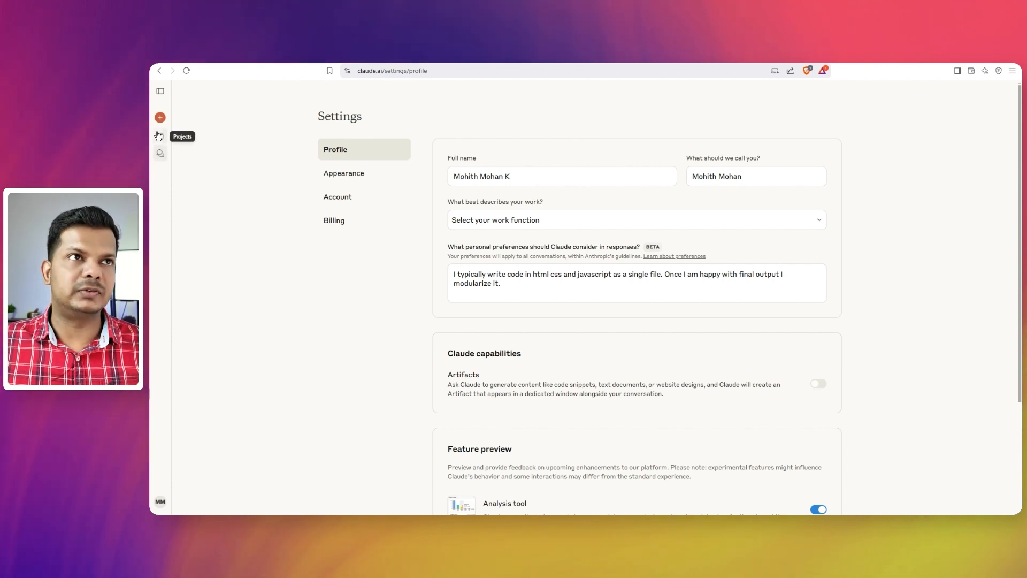
- Start a fresh chat and expand the model list showing Gemini 2.5 Pro Experimental 03-25
left_click(160, 118)
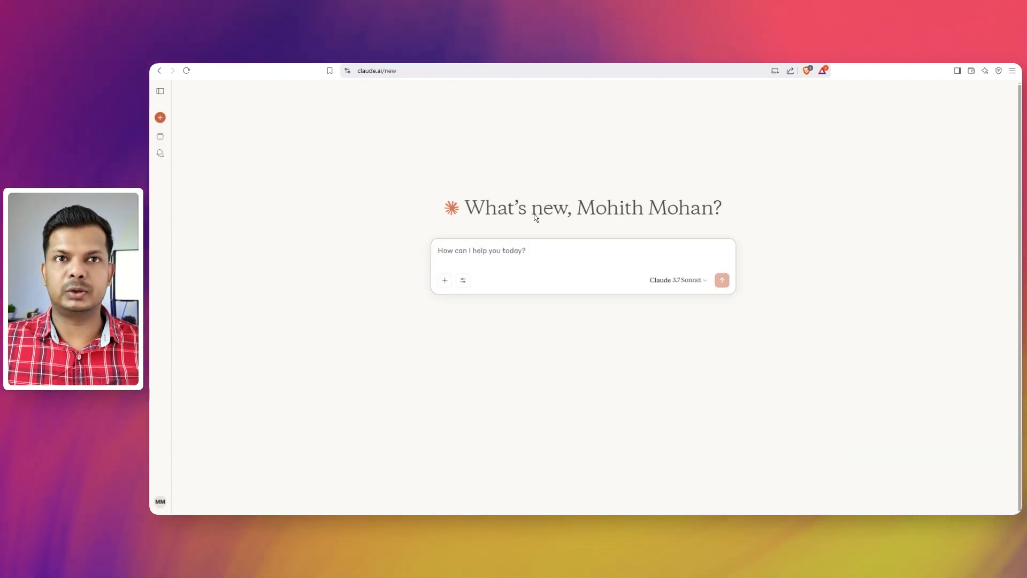
mouse_move(633, 128)
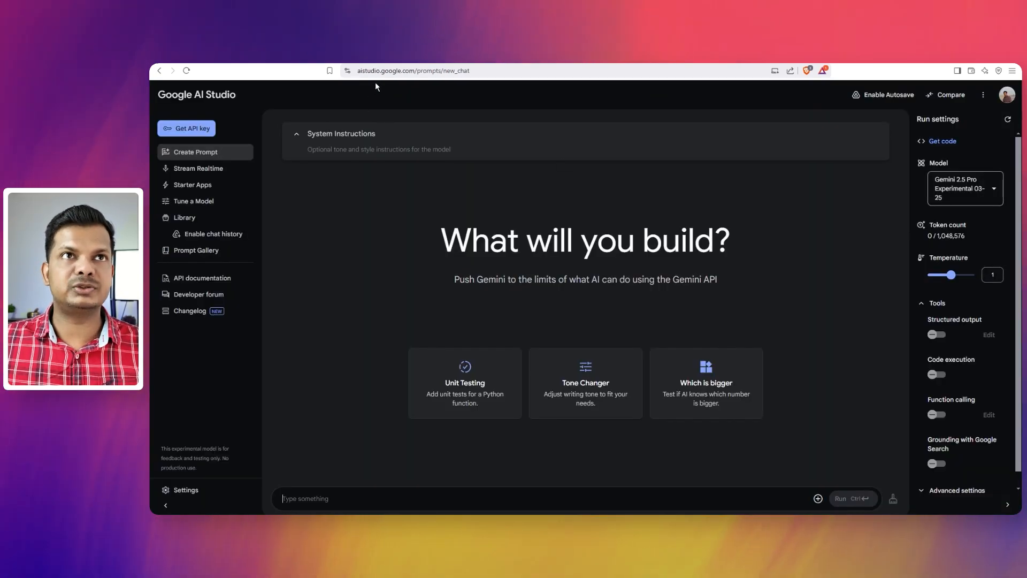
mouse_move(419, 85)
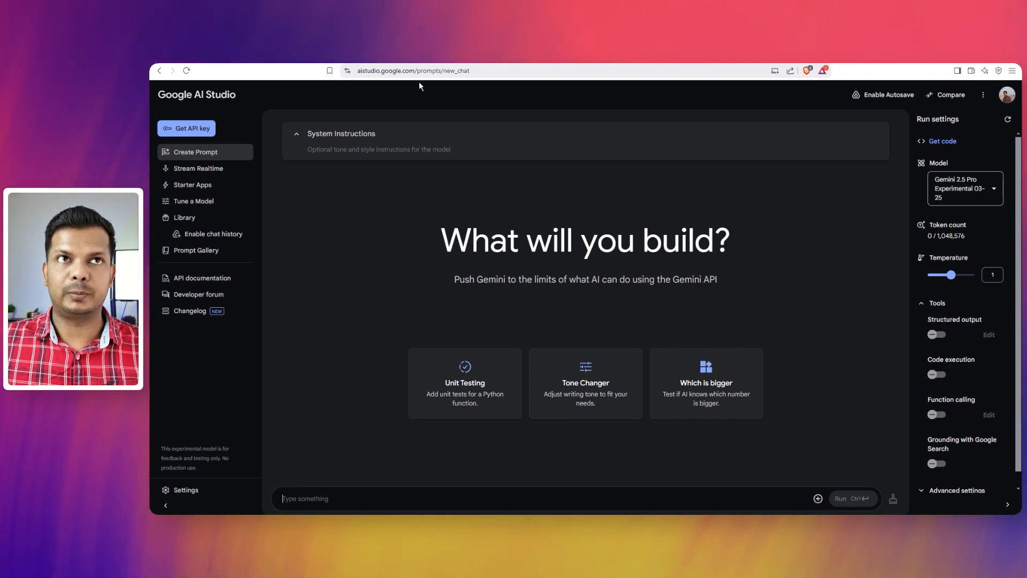
mouse_move(962, 188)
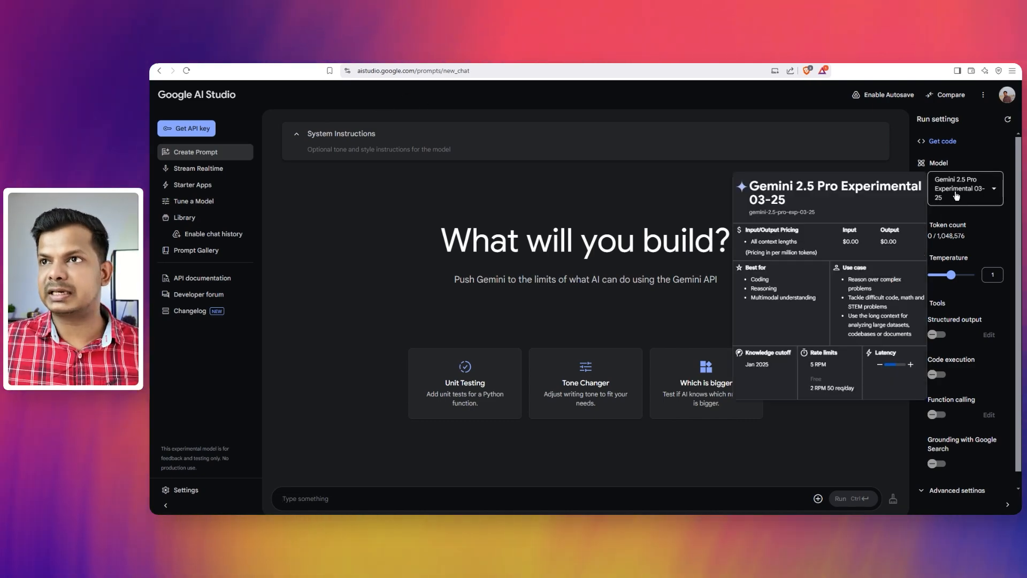
left_click(963, 189)
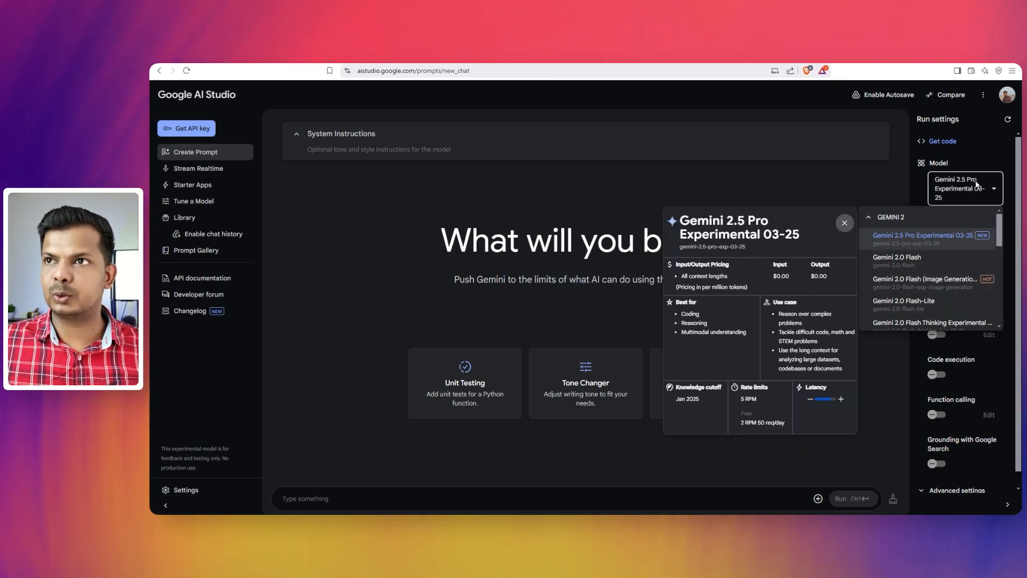
mouse_move(941, 211)
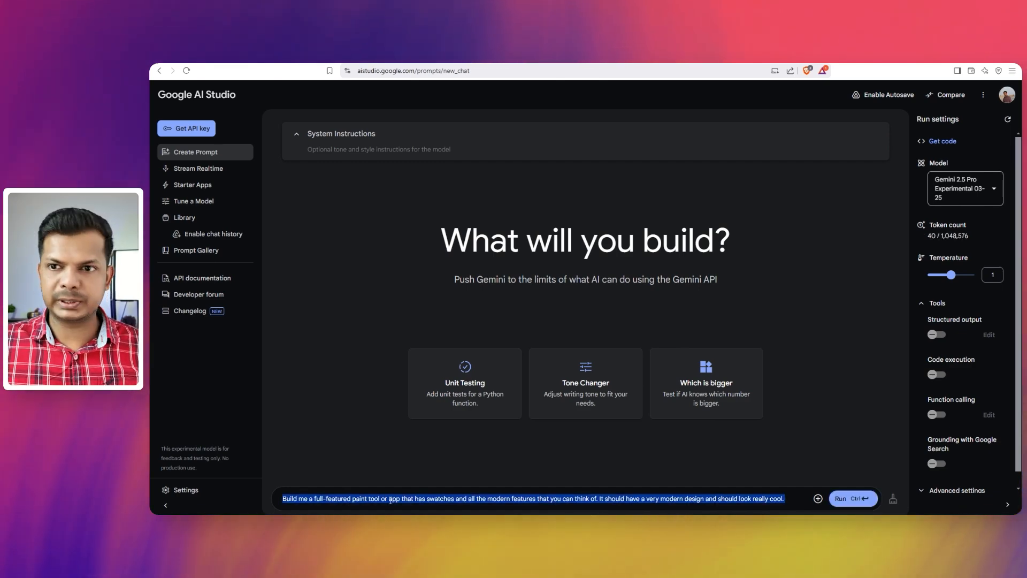
- Send Claude 3.7 Sonnet the prompt 'Build me a full-featured paint tool or app that has swatches...'
left_click(853, 498)
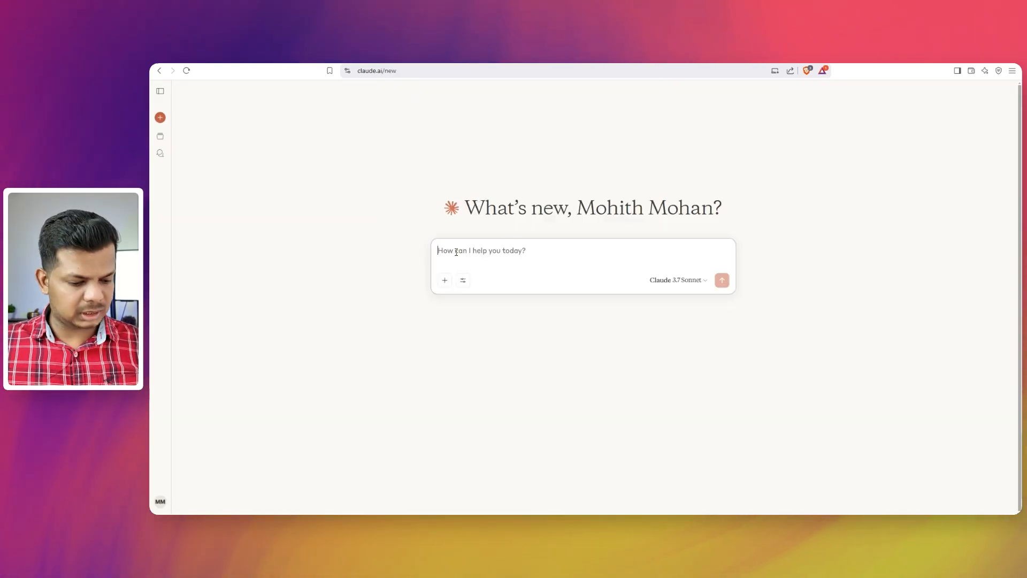
type("Build me a full-featured paint tool or app that has swatches and all the modern features that you can think of. It should have a very modern design and should look really cool.")
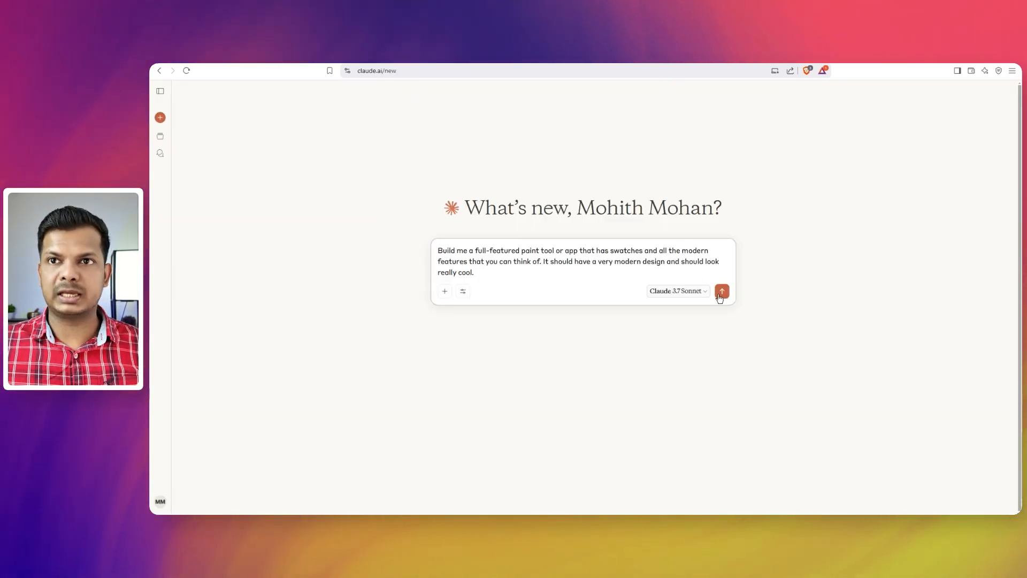
left_click(721, 291)
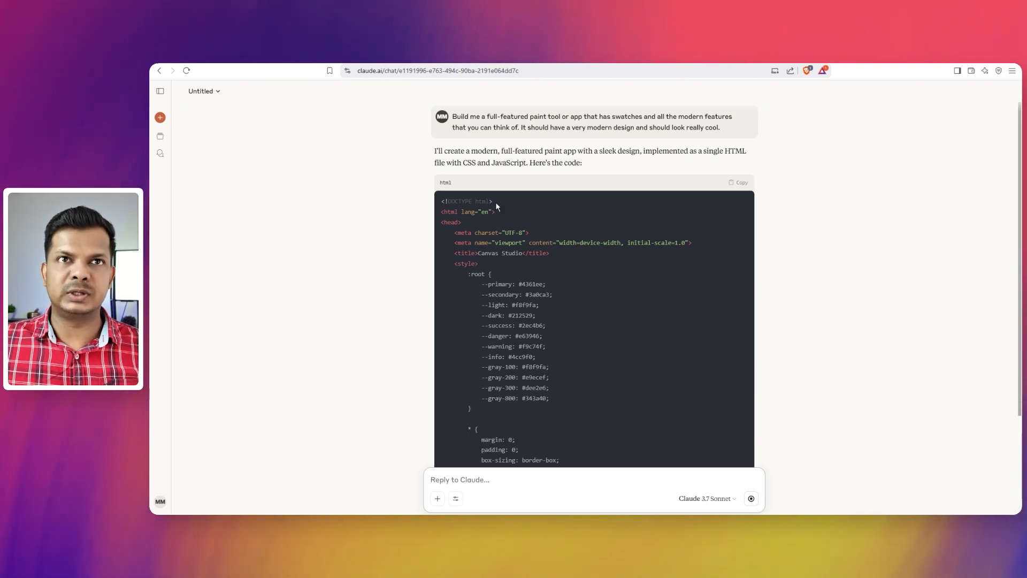
mouse_move(568, 271)
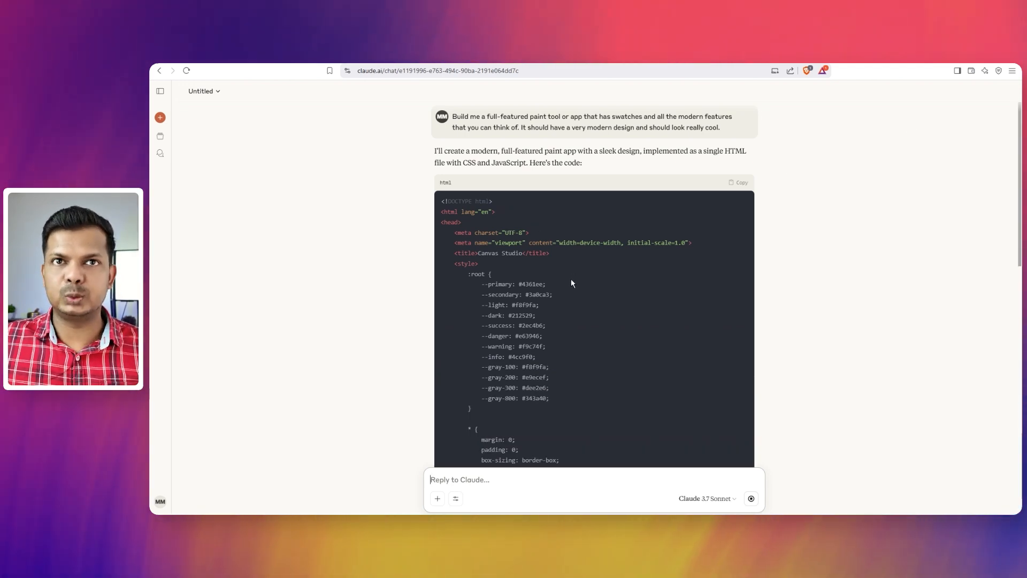
mouse_move(577, 235)
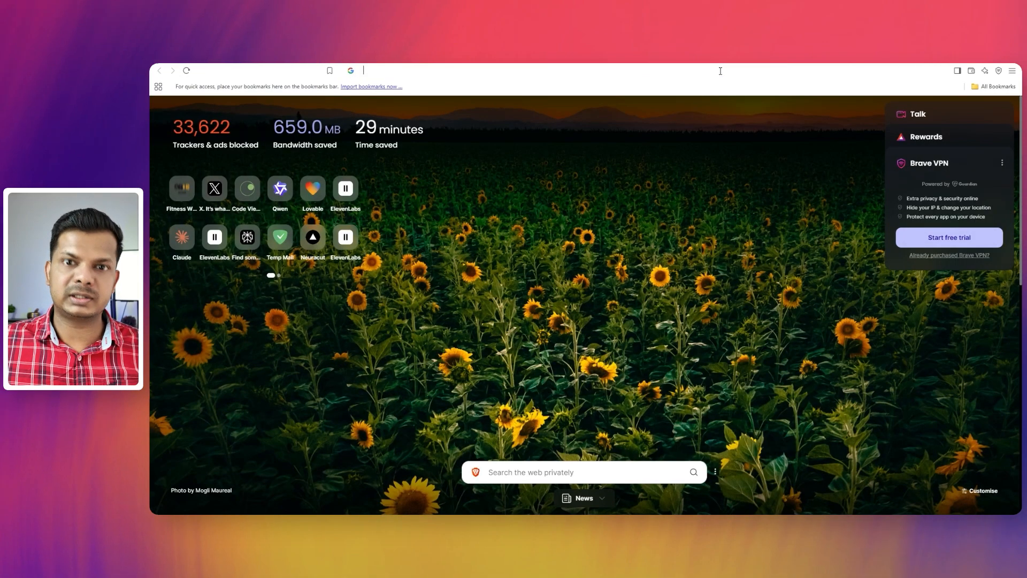
- Reach the Gemini web app at gemini.google.com/app in a new tab
left_click(583, 71)
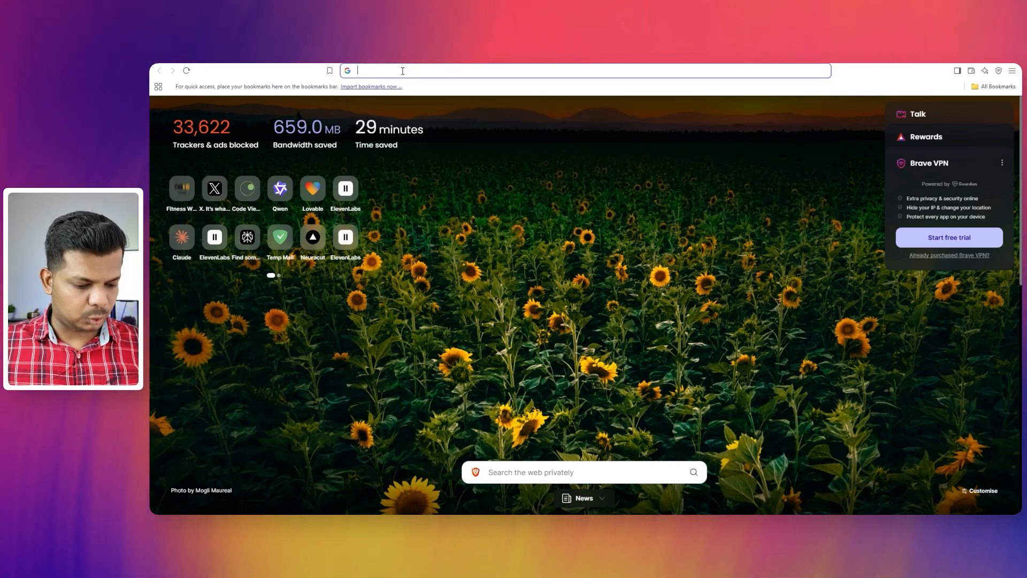
type("gemini.google.com/app?hl=en-IN")
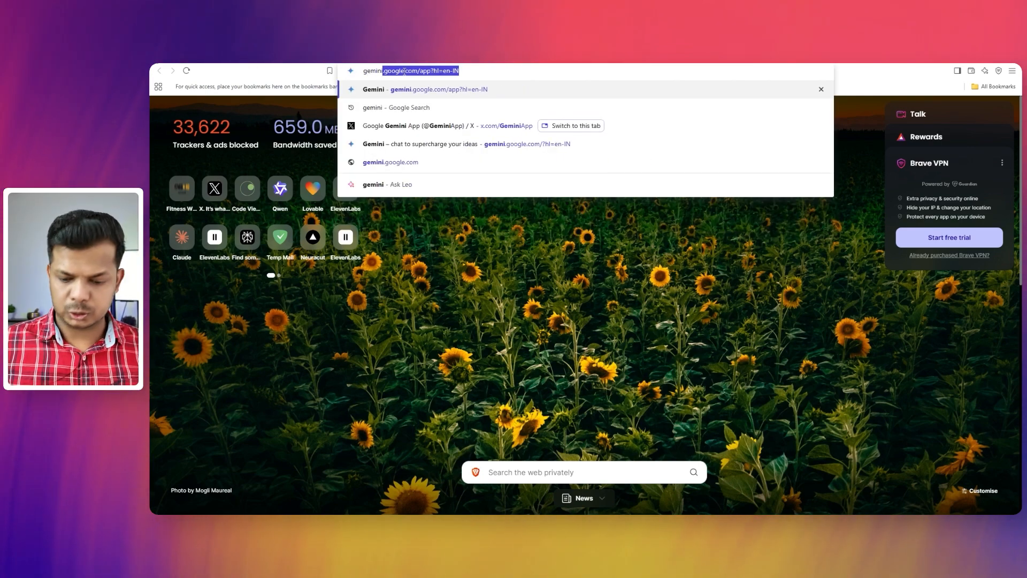
left_click(439, 89)
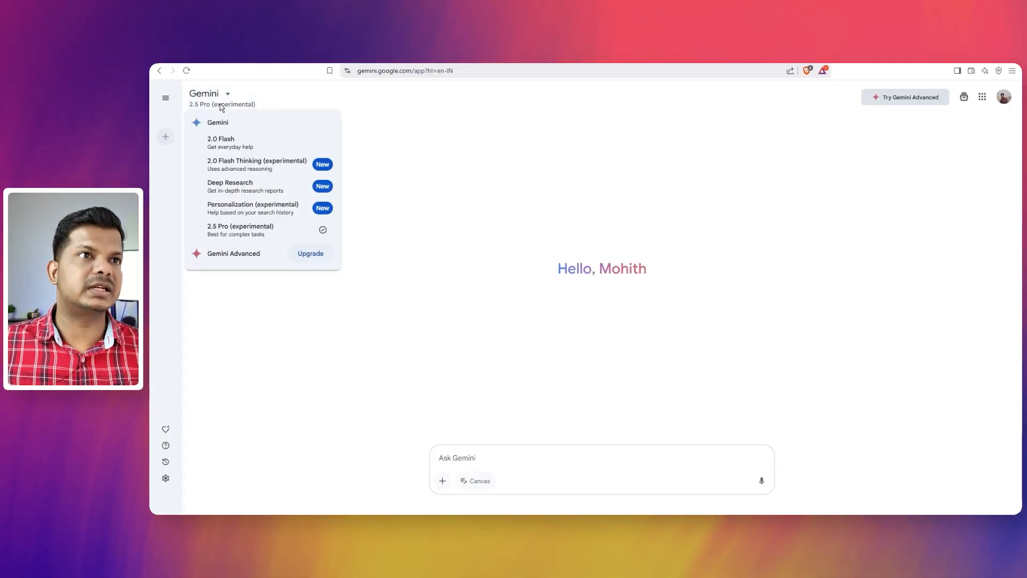
mouse_move(241, 230)
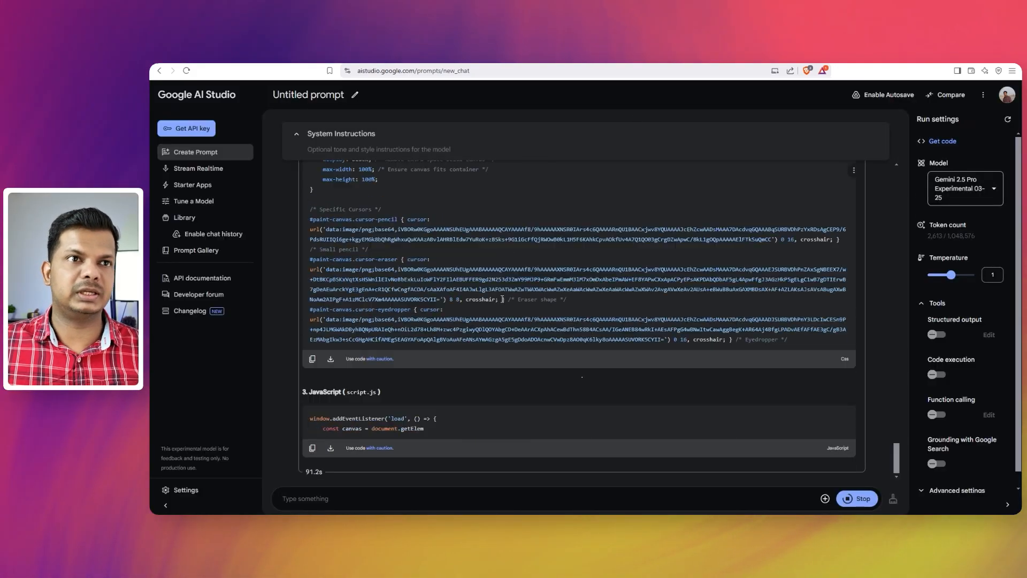
- Reply 'continue' in the Claude conversation so the paint-app code resumes past the length limit
scroll("down", 3)
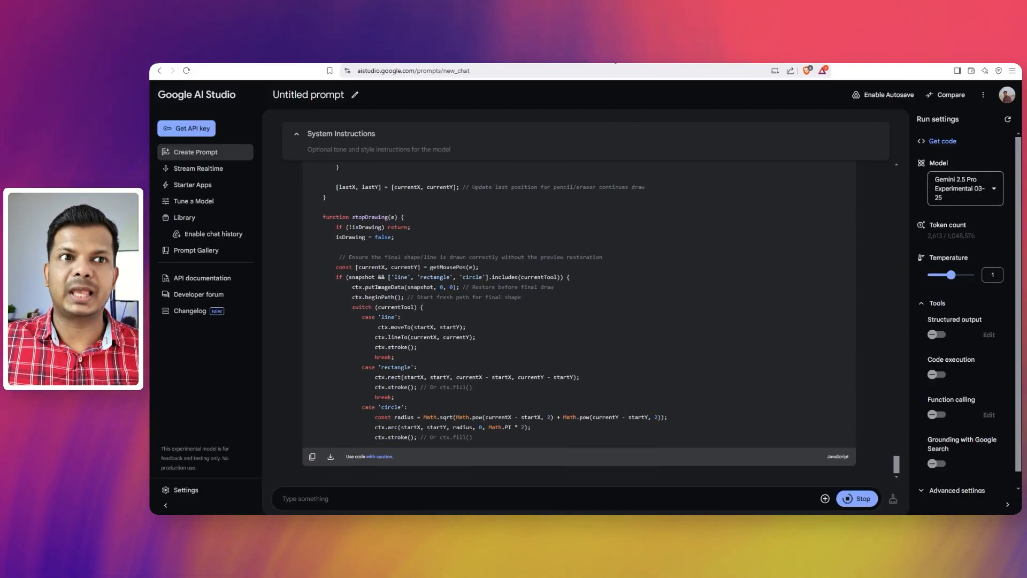
left_click(438, 71)
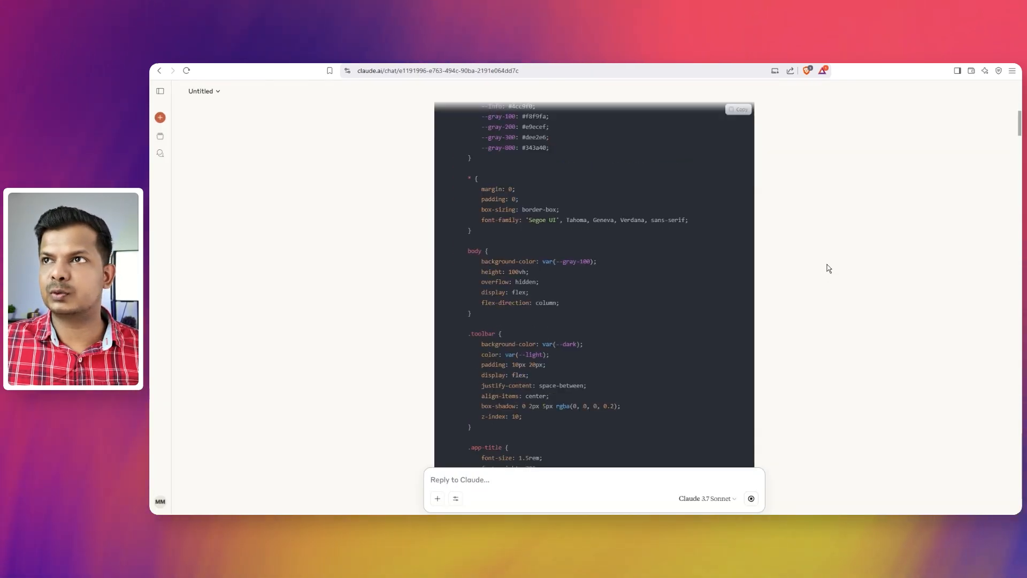
scroll("down", 3)
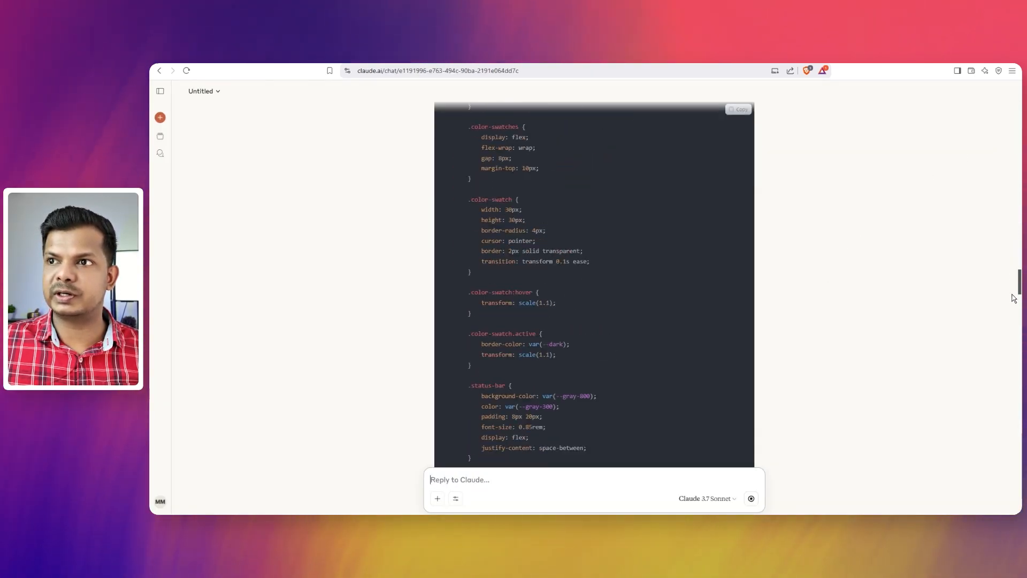
scroll("up", 3)
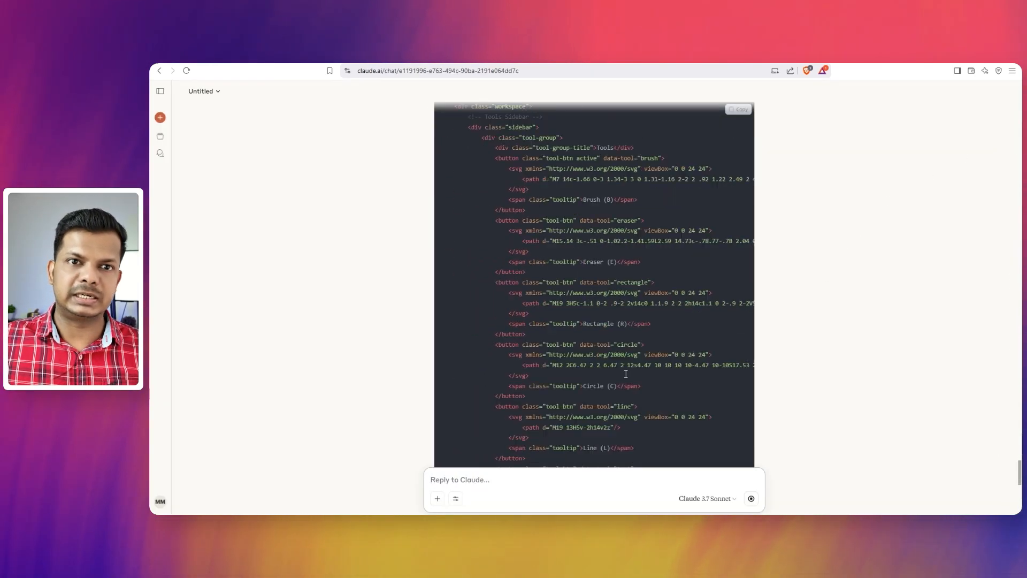
scroll("down", 3)
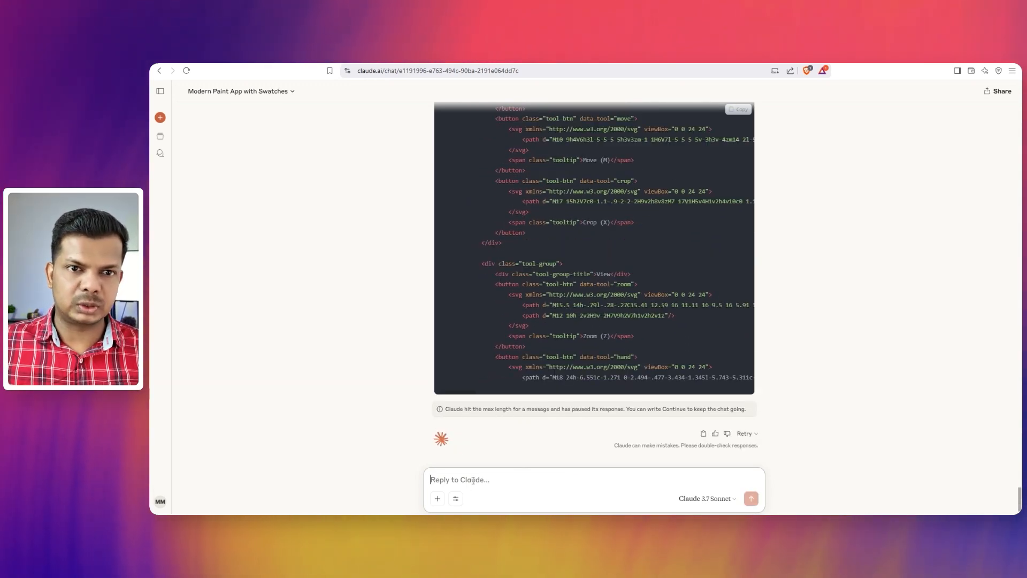
type("con")
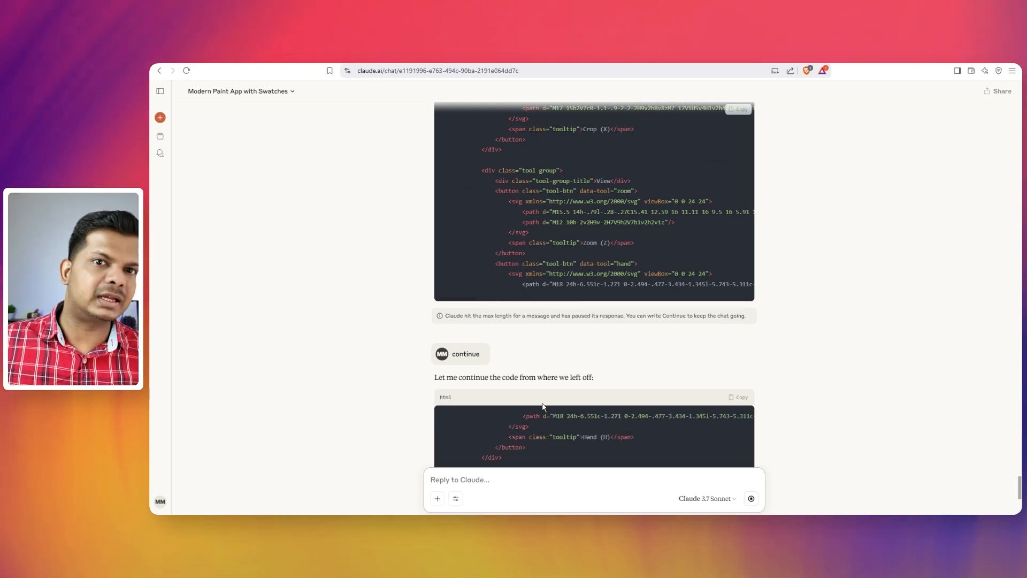
mouse_move(815, 281)
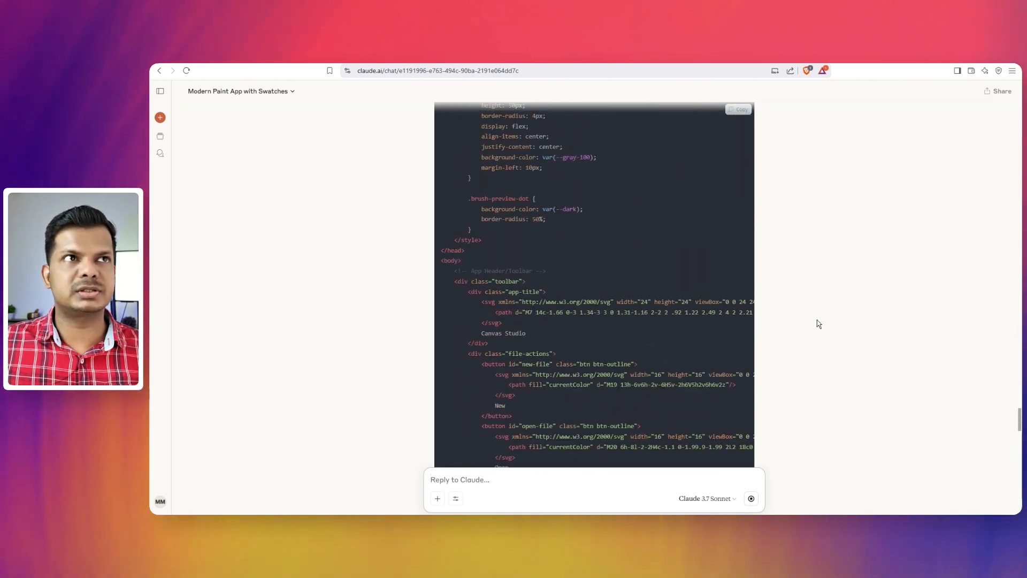
scroll("down", 3)
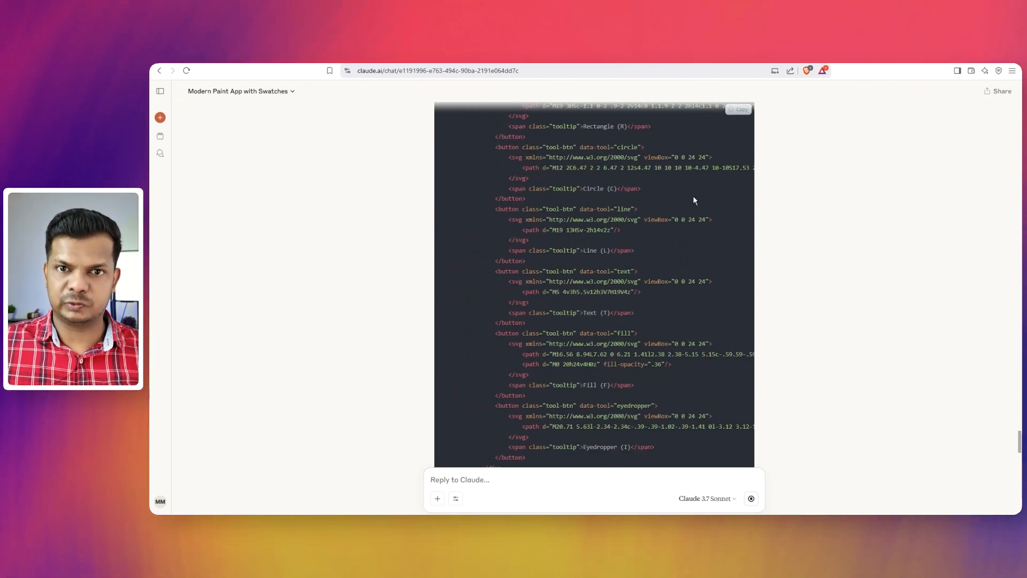
scroll("down", 3)
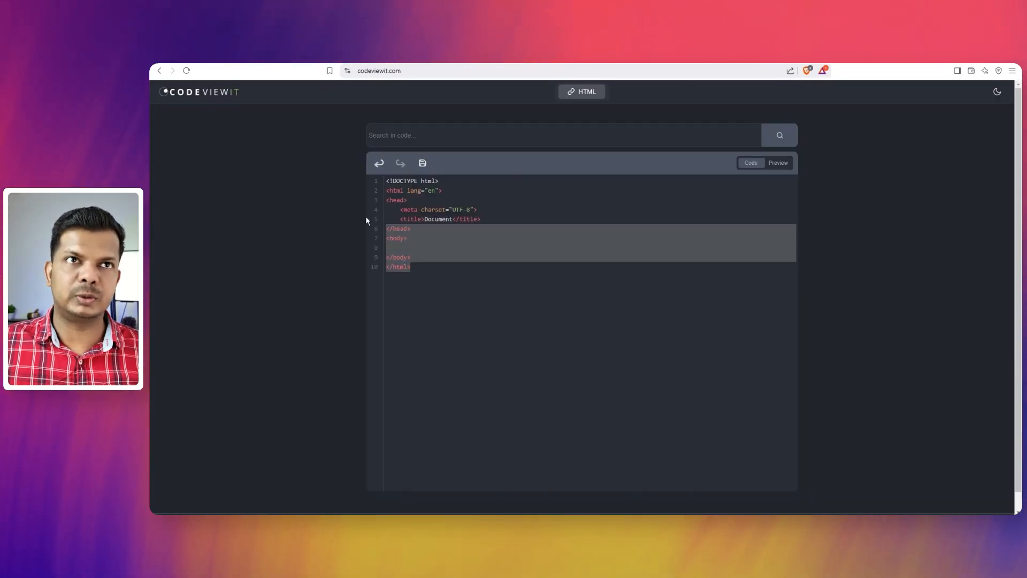
- Scroll to the end of Gemini's finished single-file paint app HTML in AI Studio
scroll("down", 3)
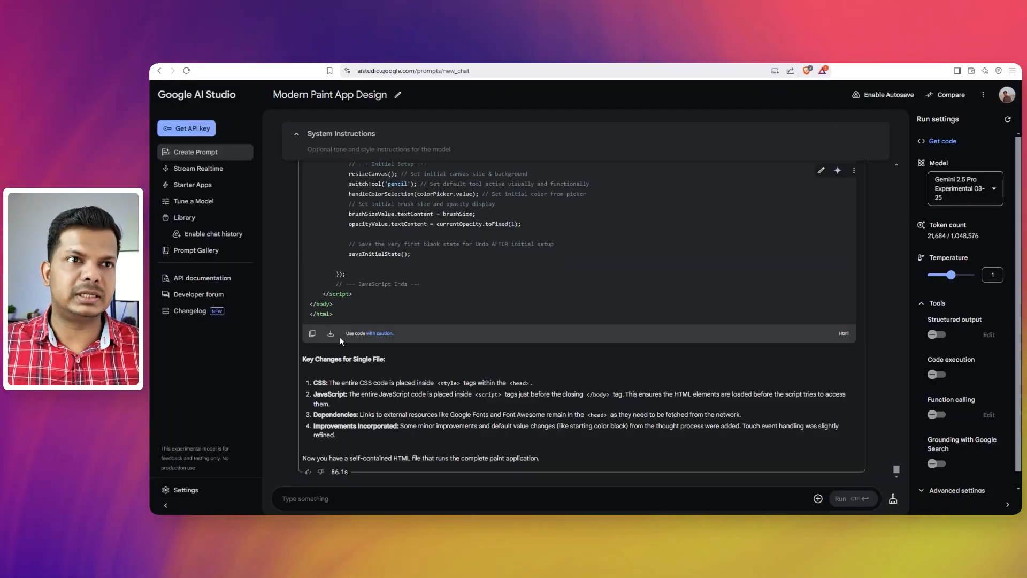
- Run Gemini's copied single-file HTML in CodeViewIt as a full-screen live paint app
left_click(311, 333)
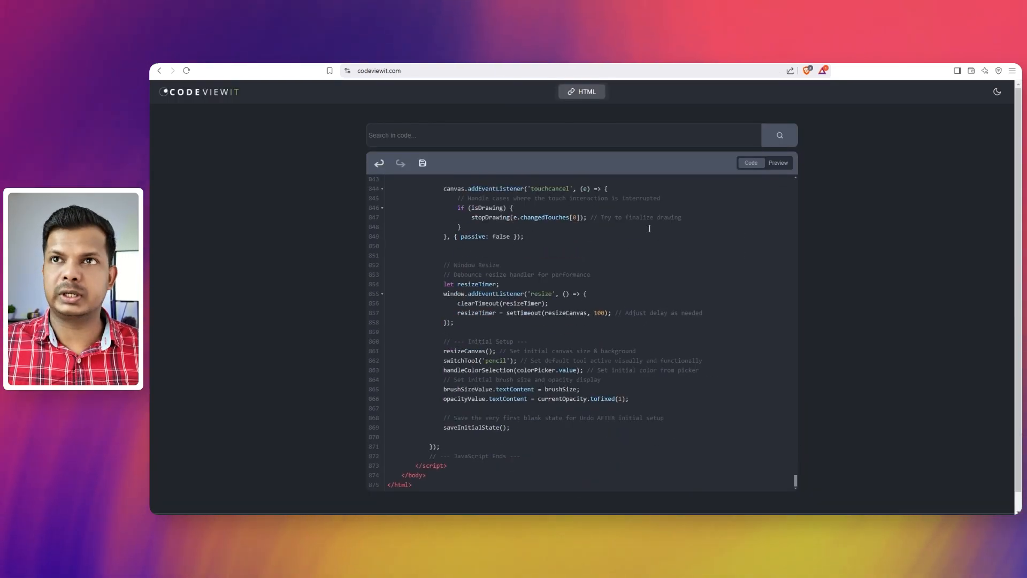
left_click(757, 163)
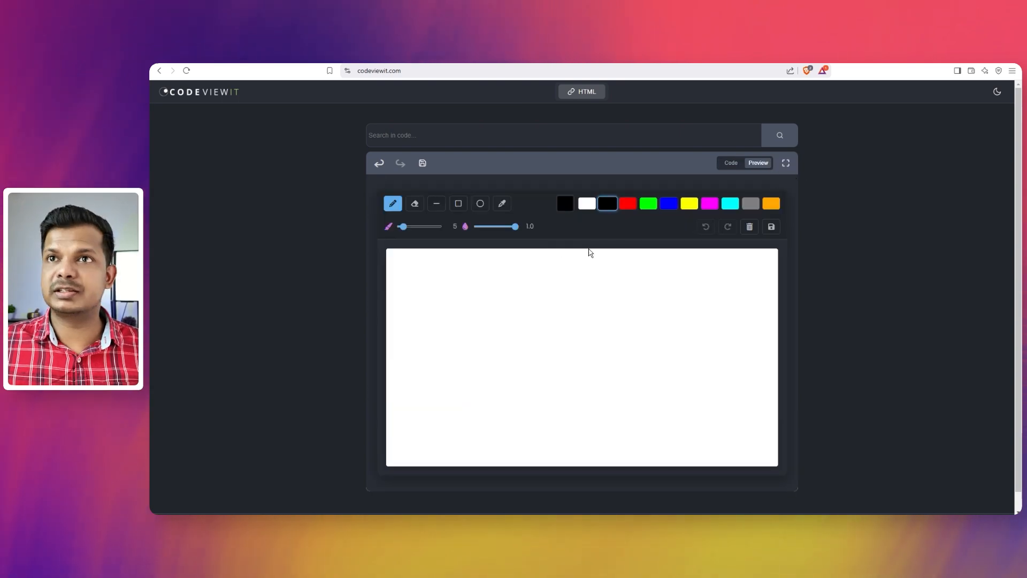
left_click(786, 162)
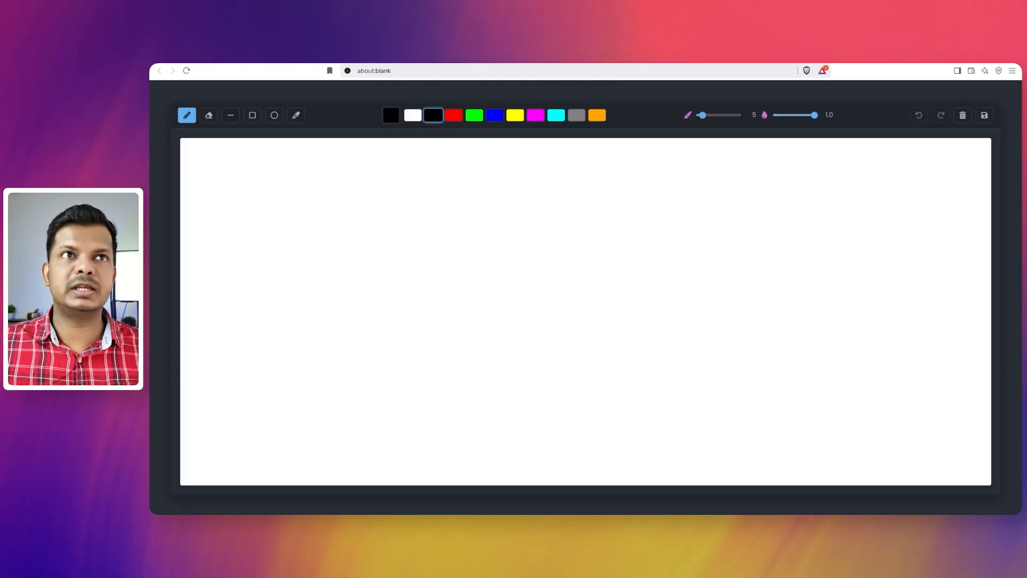
mouse_move(308, 119)
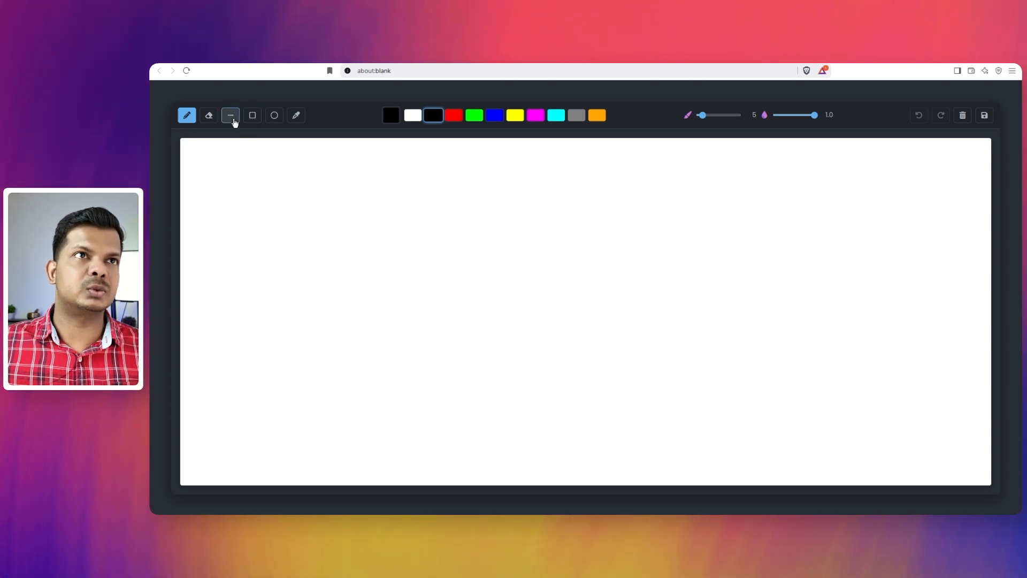
- Draw red freehand strokes with the pencil and erase parts of a stroke
left_click(186, 116)
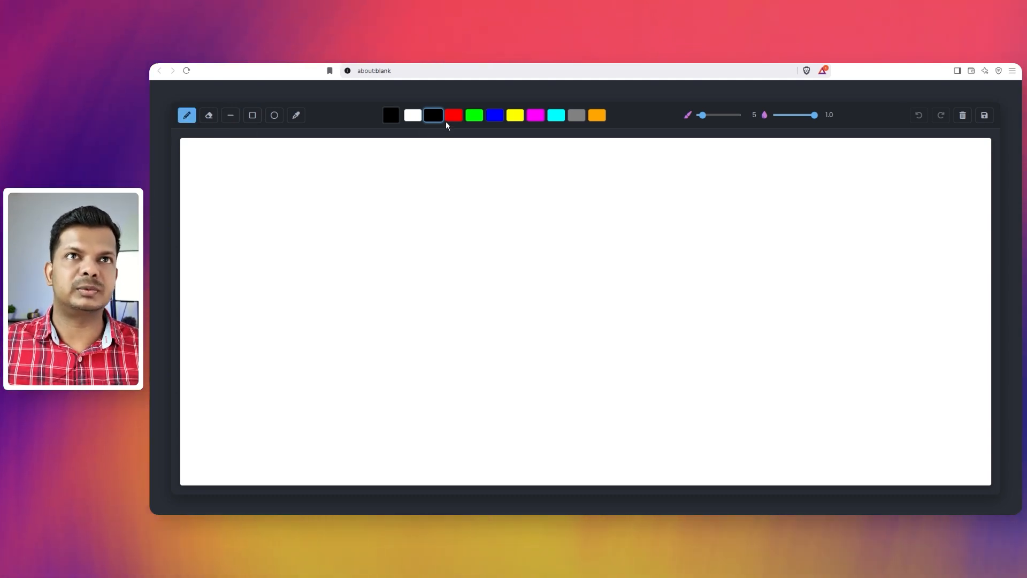
left_click(453, 115)
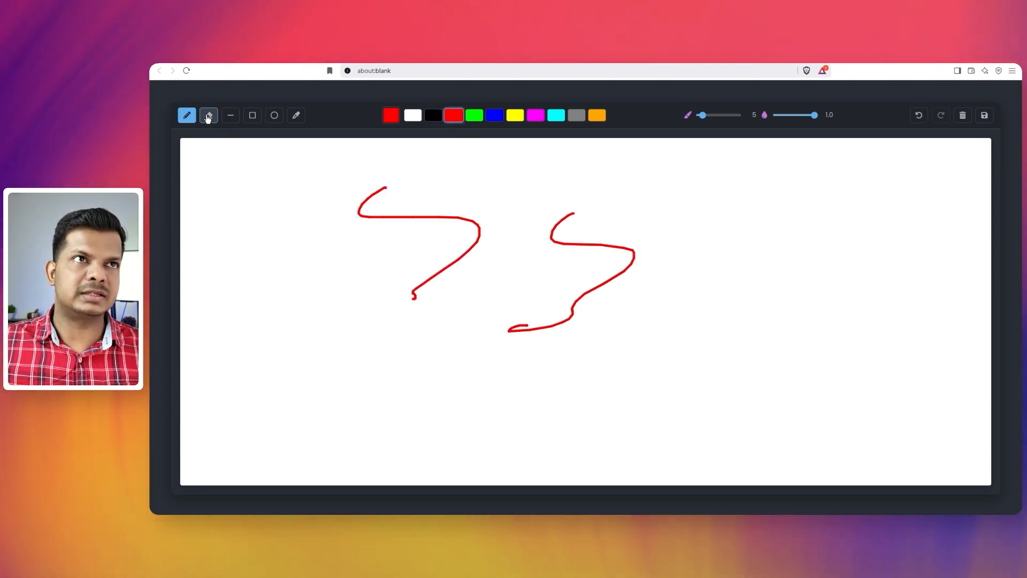
left_click(209, 115)
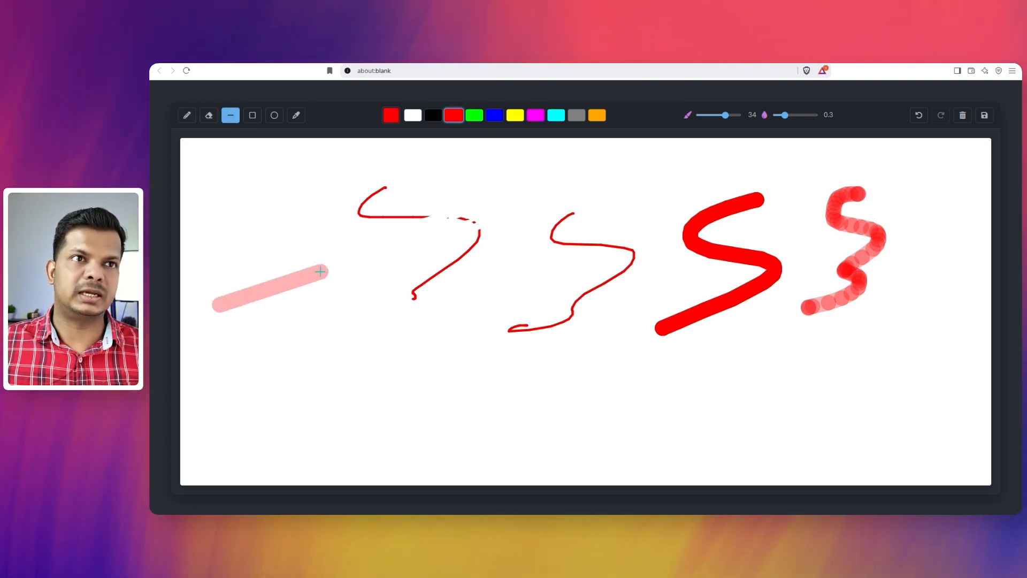
- Draw a circle and a rectangle, then undo and redo the rectangle
left_click(273, 115)
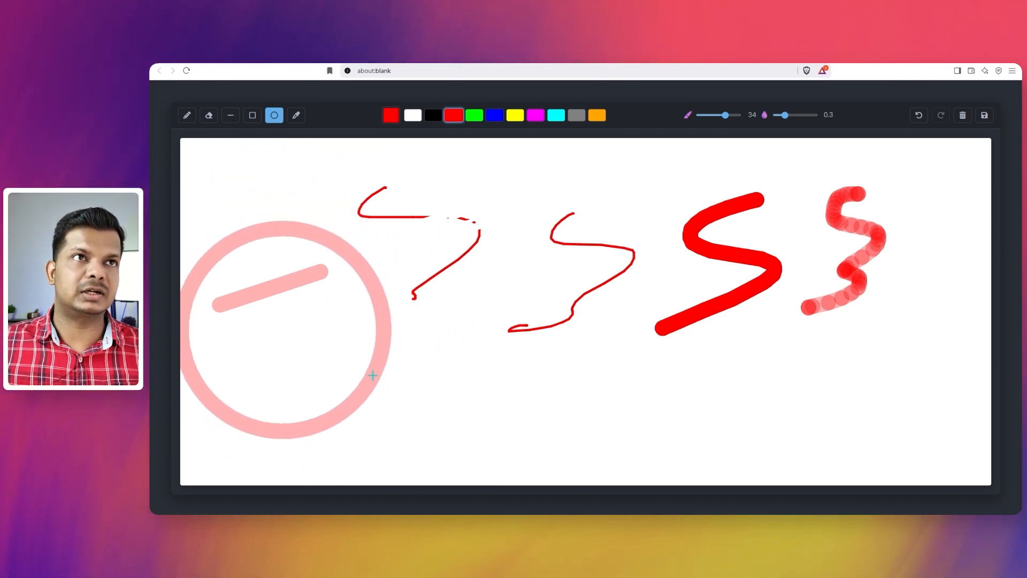
left_click(253, 116)
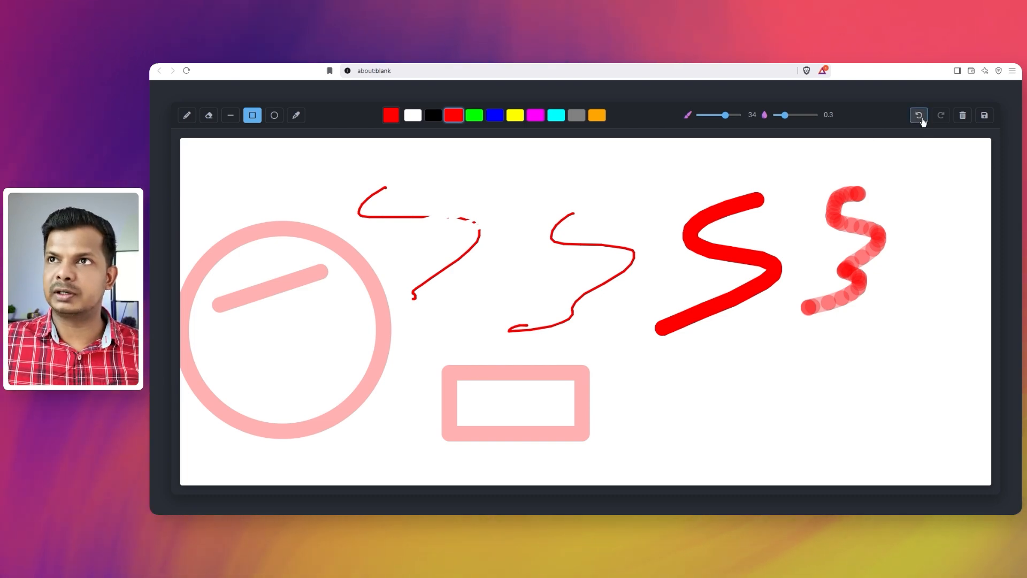
left_click(918, 114)
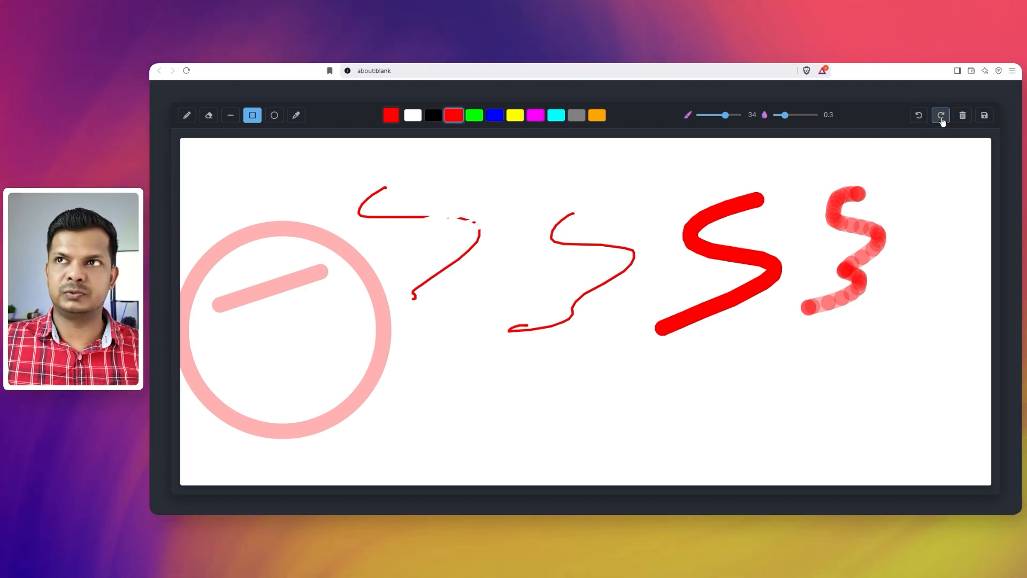
left_click(940, 114)
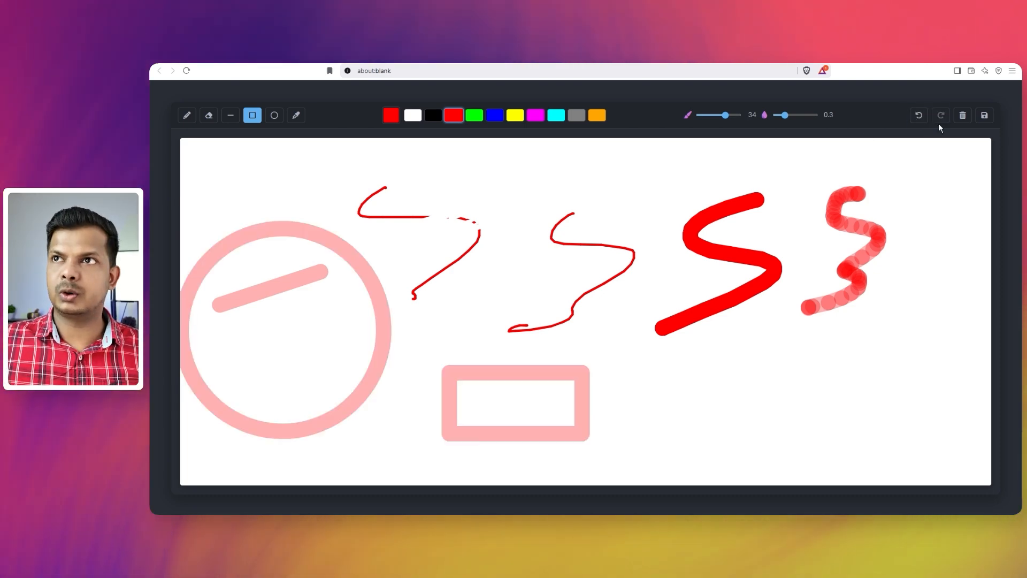
mouse_move(962, 115)
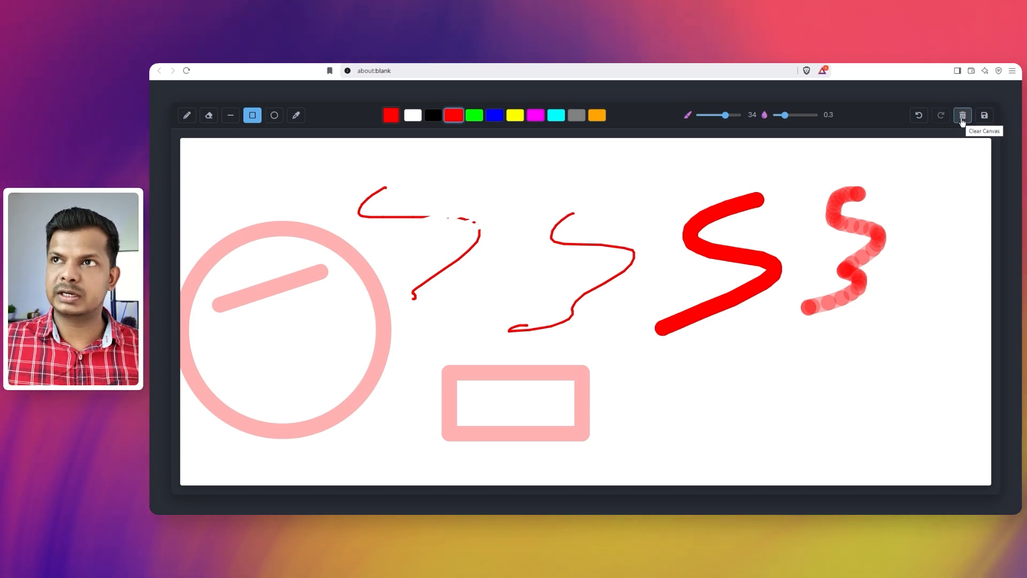
- Clear the canvas and try saving the drawing as an image
left_click(962, 116)
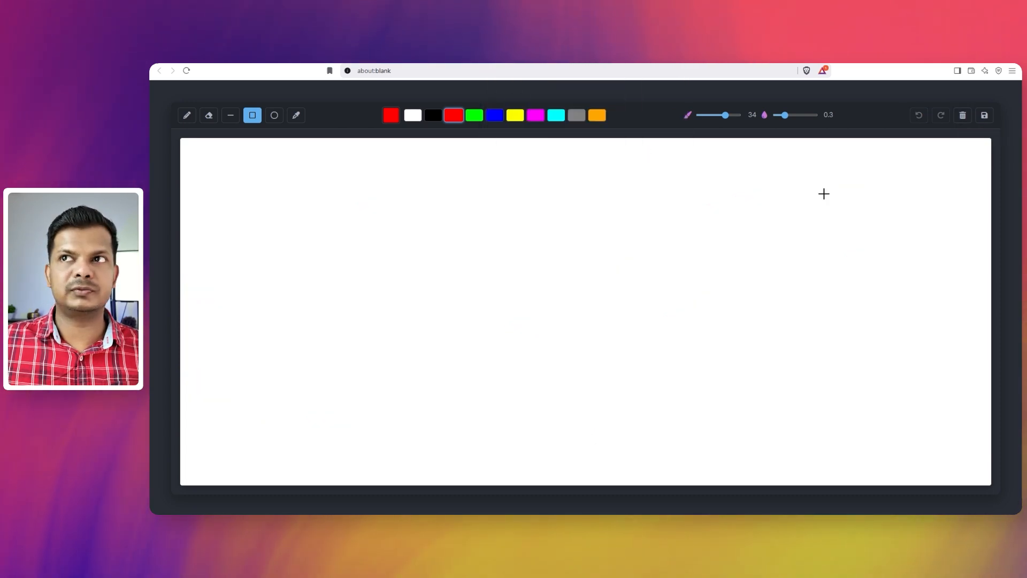
left_click(983, 115)
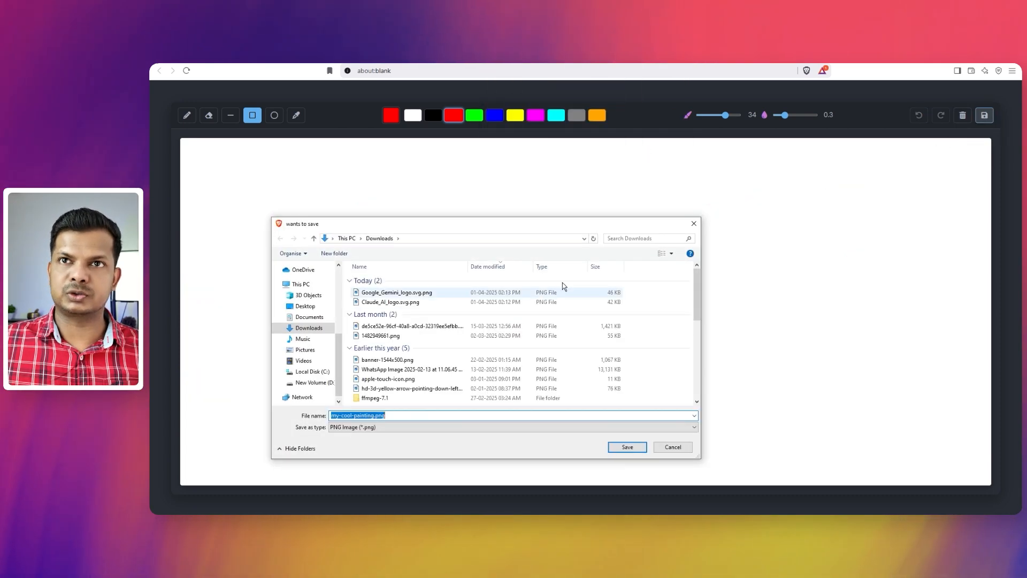
left_click(625, 447)
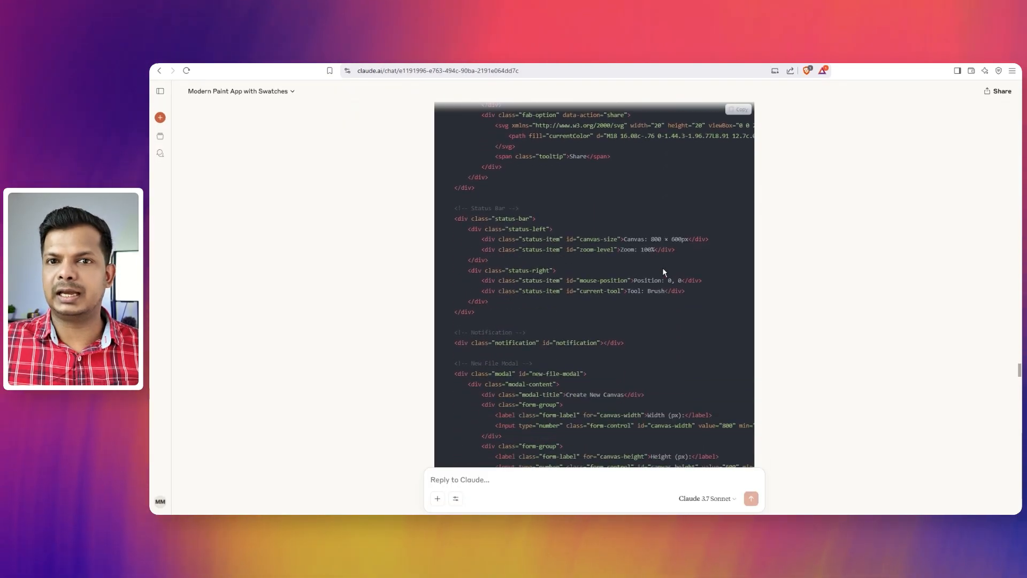
- Reply 'continue' so Claude finishes its paint app JavaScript after another length-limit pause
scroll("down", 3)
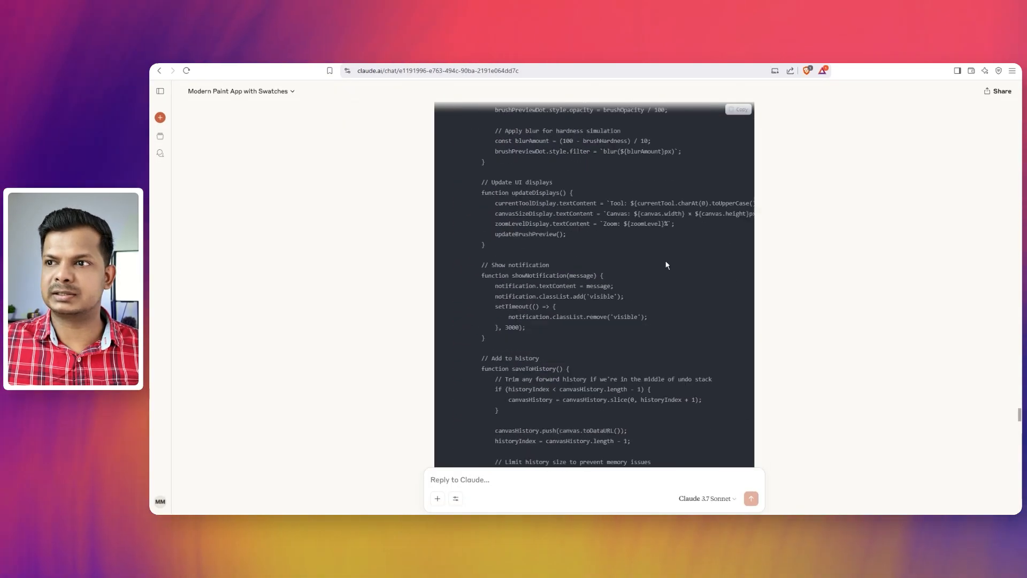
scroll("down", 3)
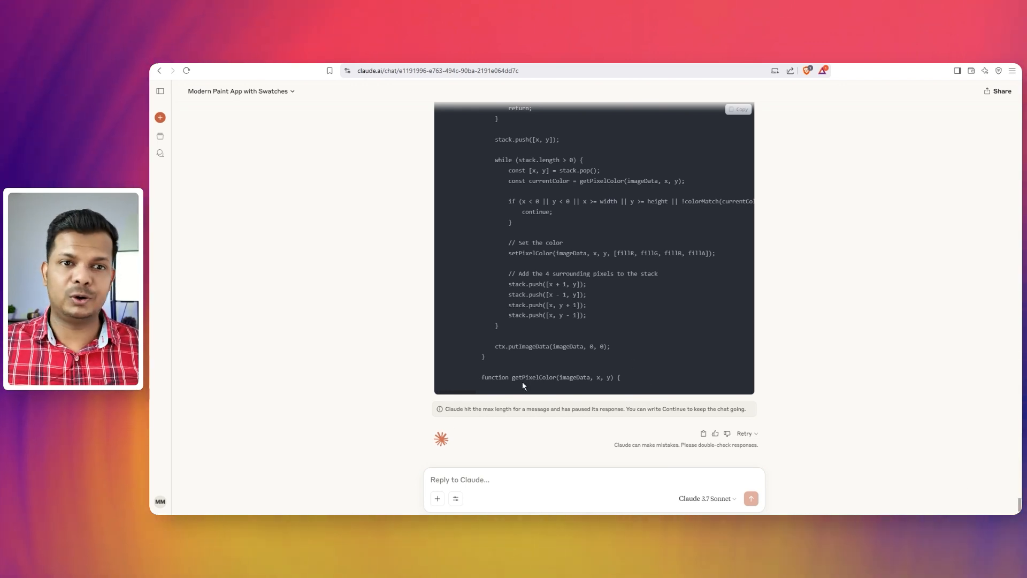
type("co")
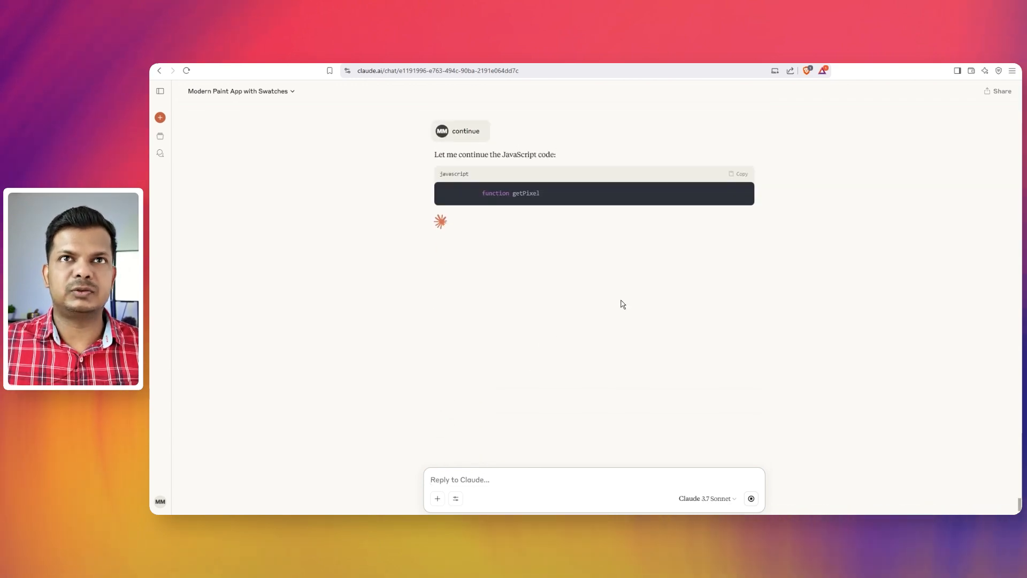
scroll("down", 3)
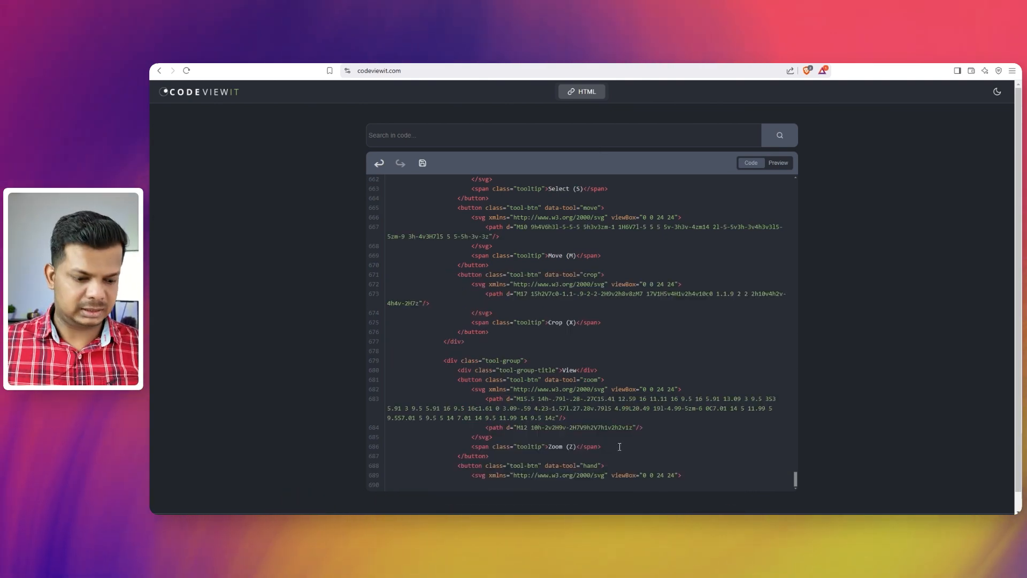
- Scroll through Claude's pasted paint-app HTML down to its closing html tag
scroll("down", 3)
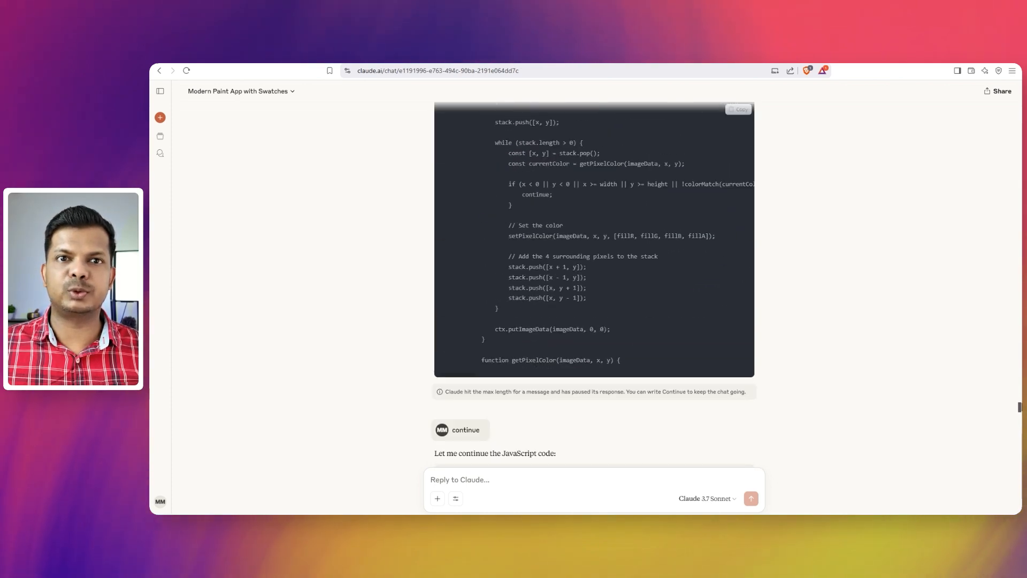
scroll("down", 3)
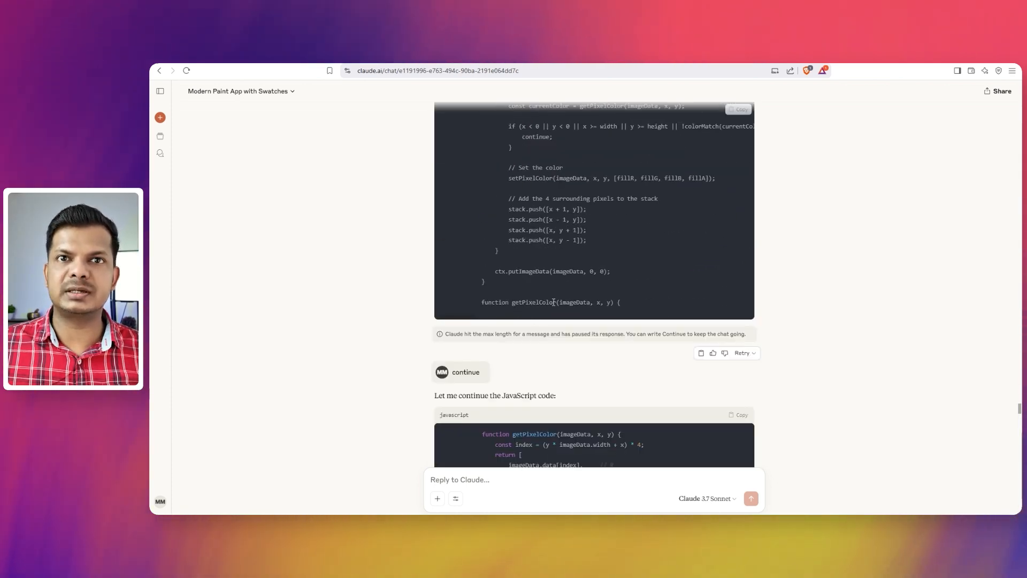
scroll("down", 3)
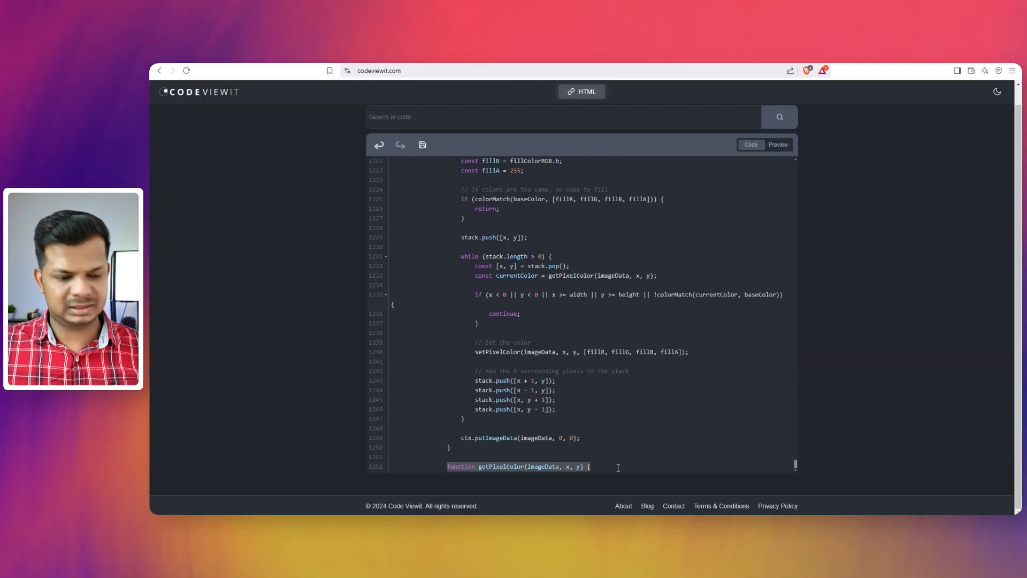
scroll("down", 3)
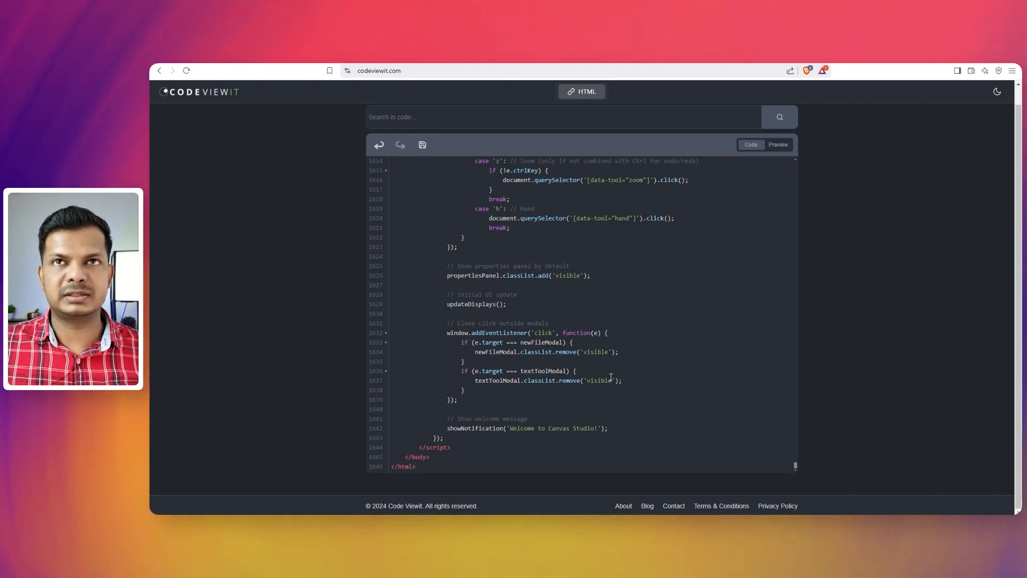
- Preview Canvas Studio full screen and try the hand tool before returning to the brush
left_click(757, 145)
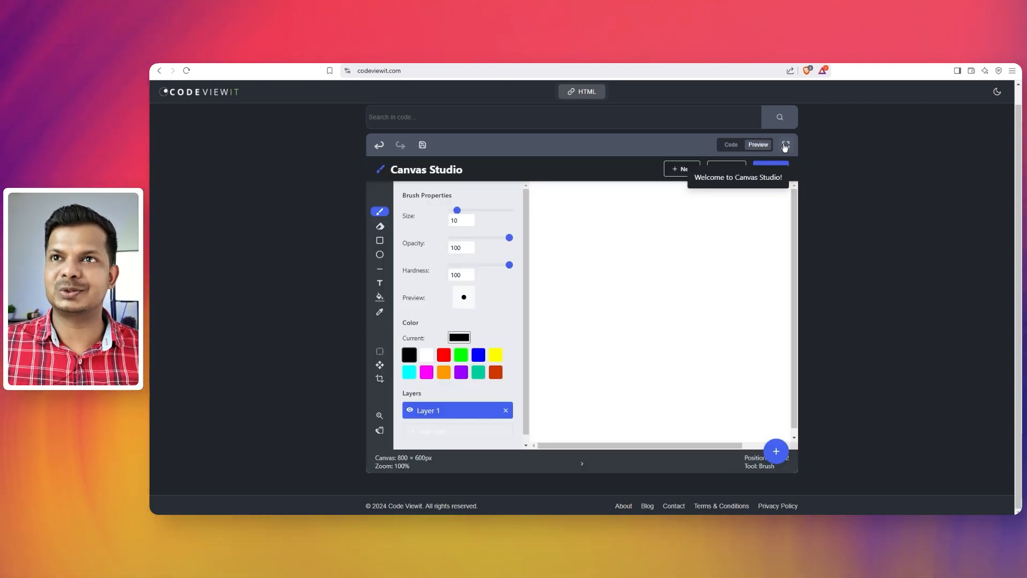
left_click(784, 144)
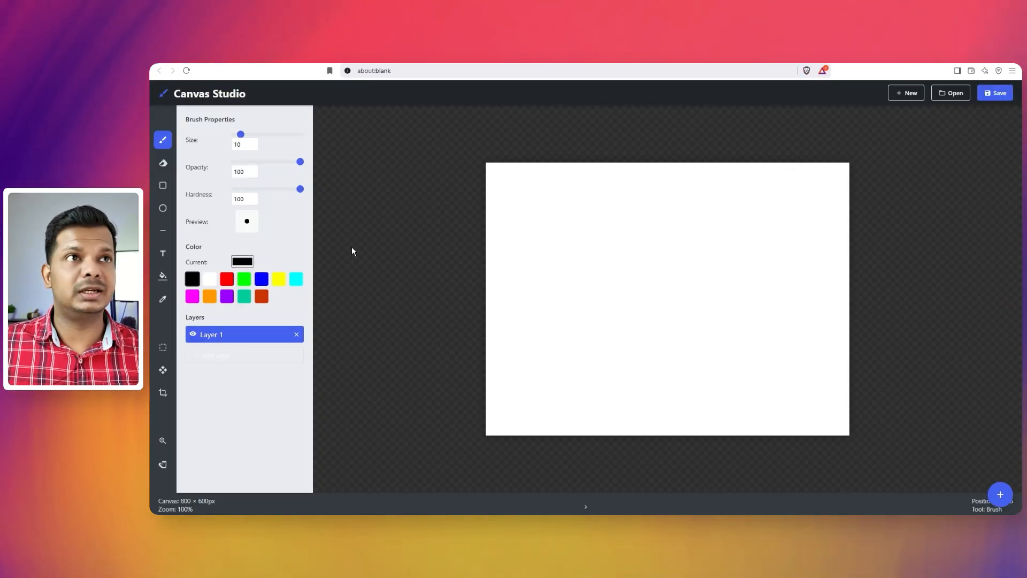
mouse_move(216, 168)
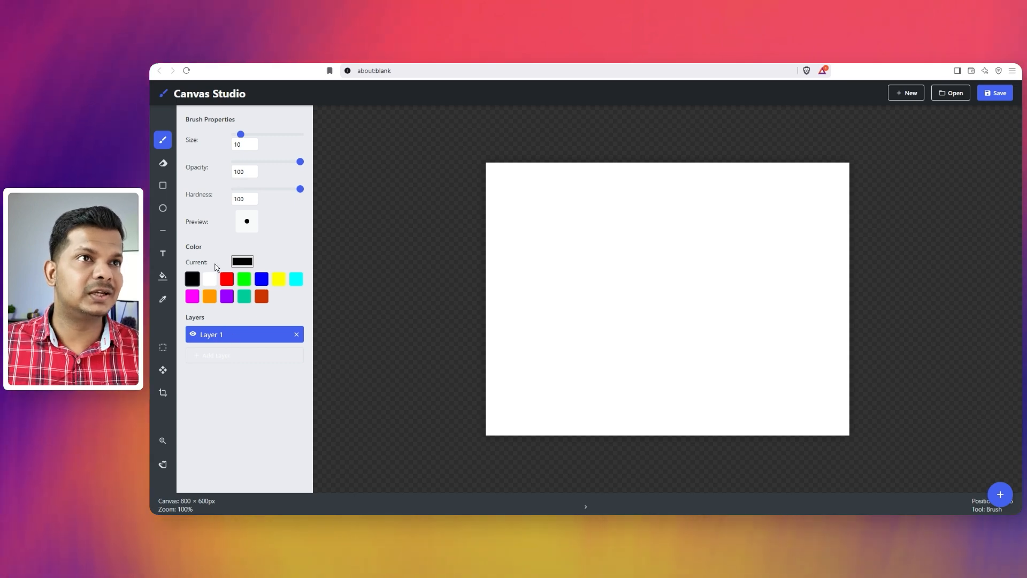
mouse_move(276, 167)
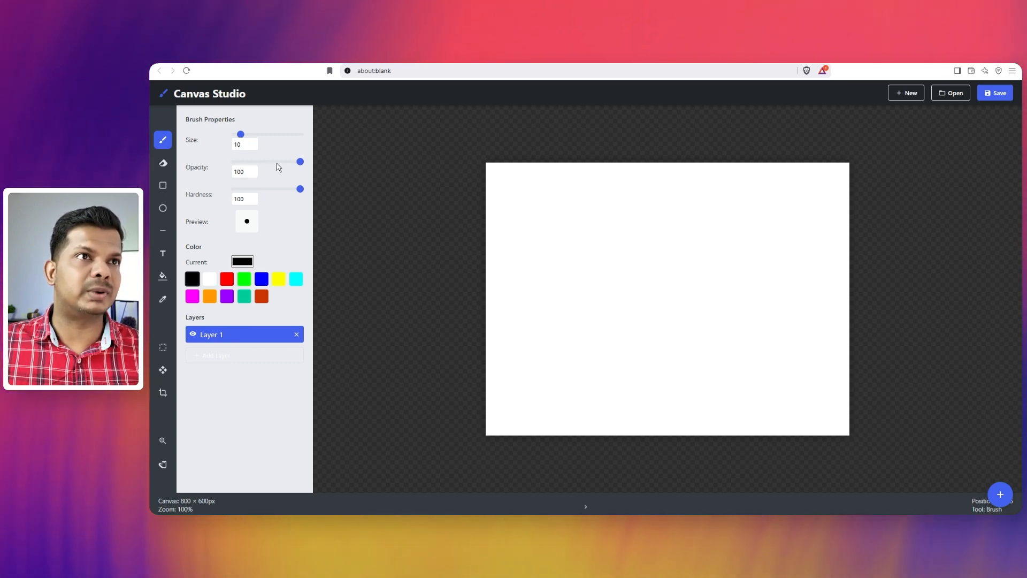
mouse_move(252, 226)
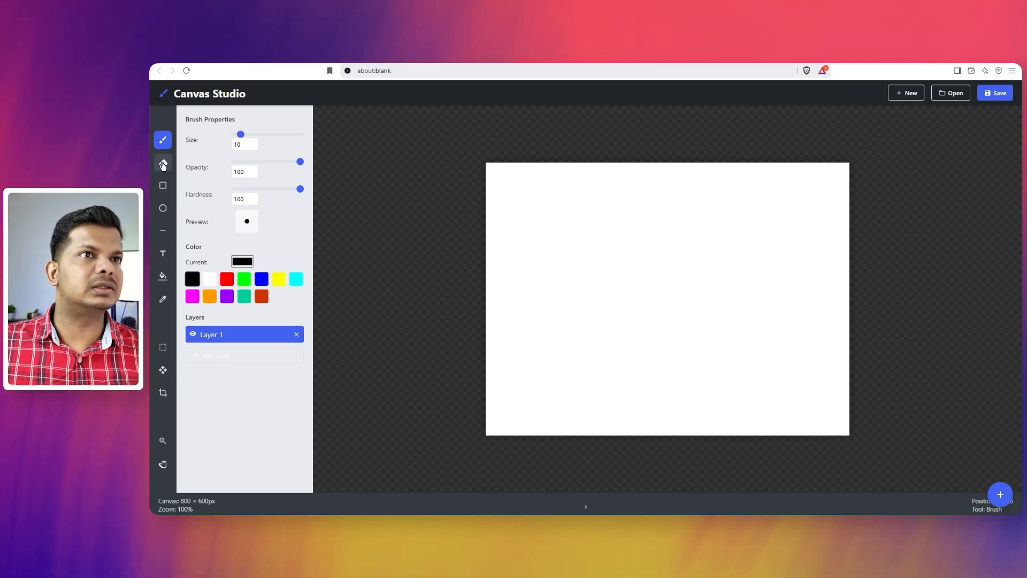
mouse_move(162, 153)
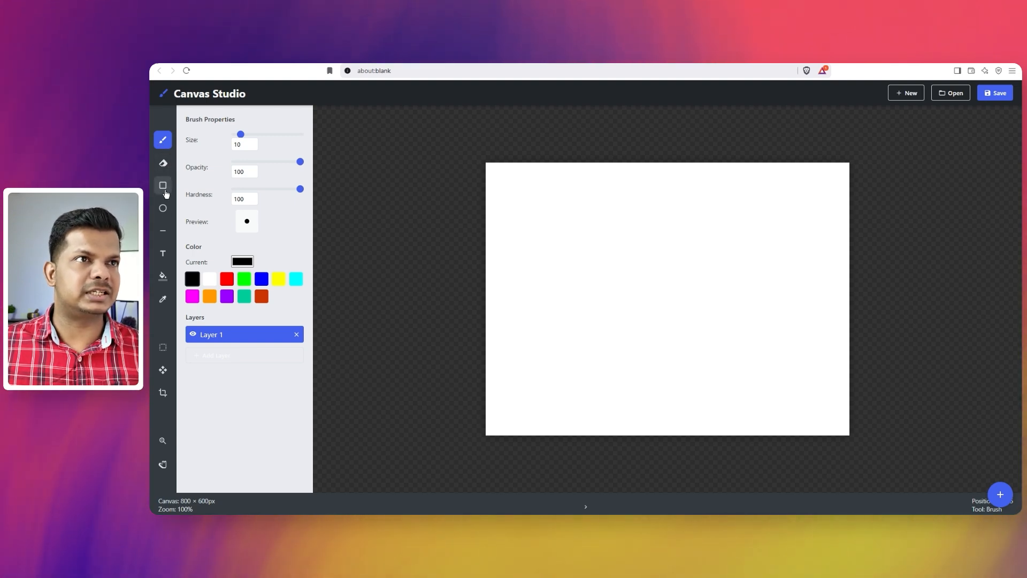
mouse_move(163, 253)
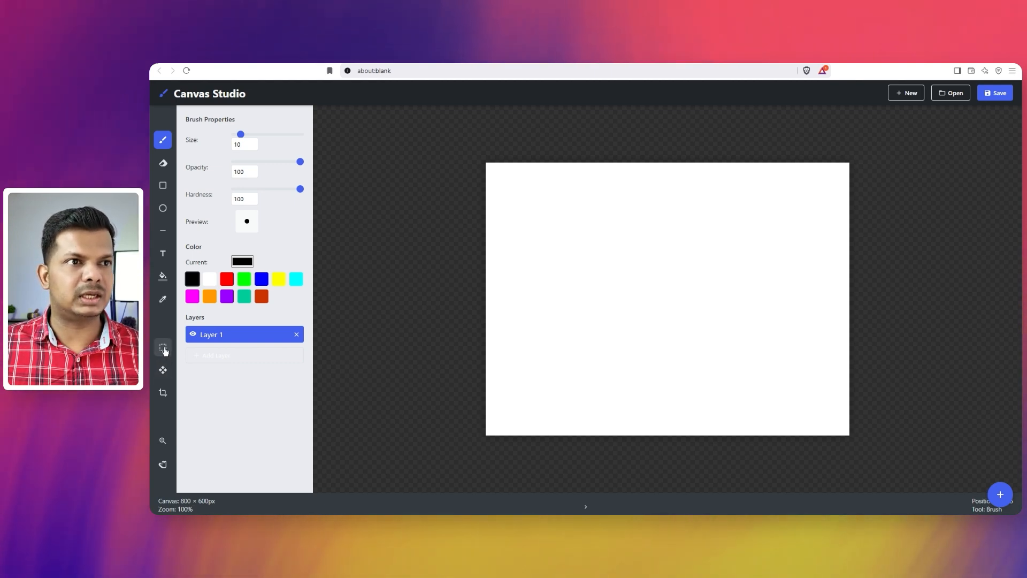
mouse_move(165, 352)
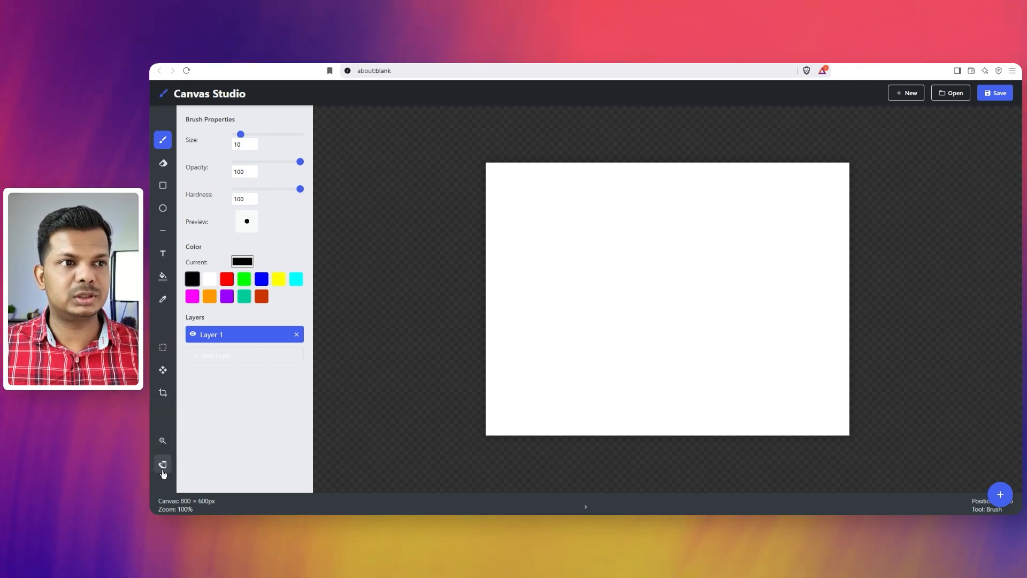
left_click(163, 464)
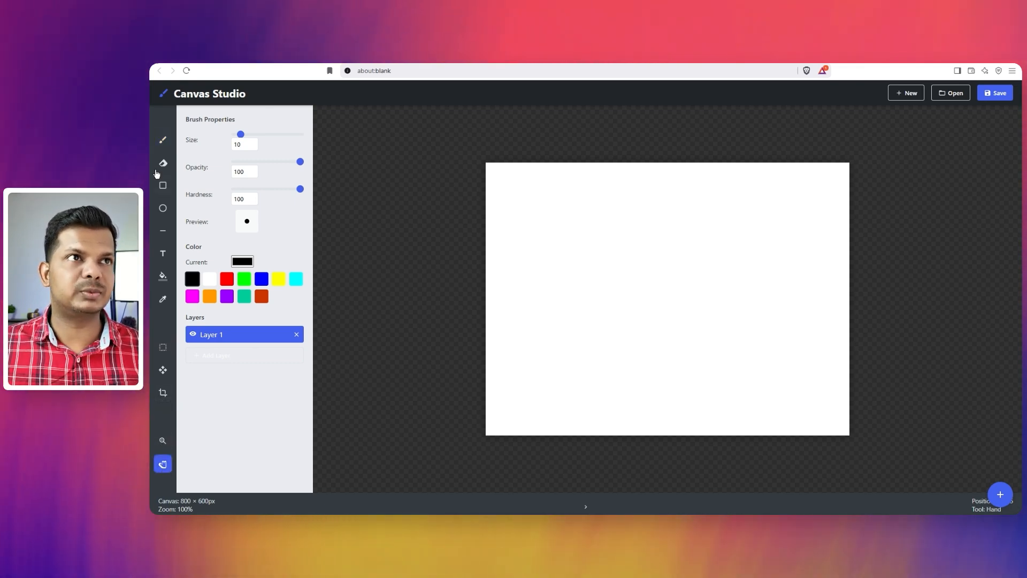
left_click(162, 140)
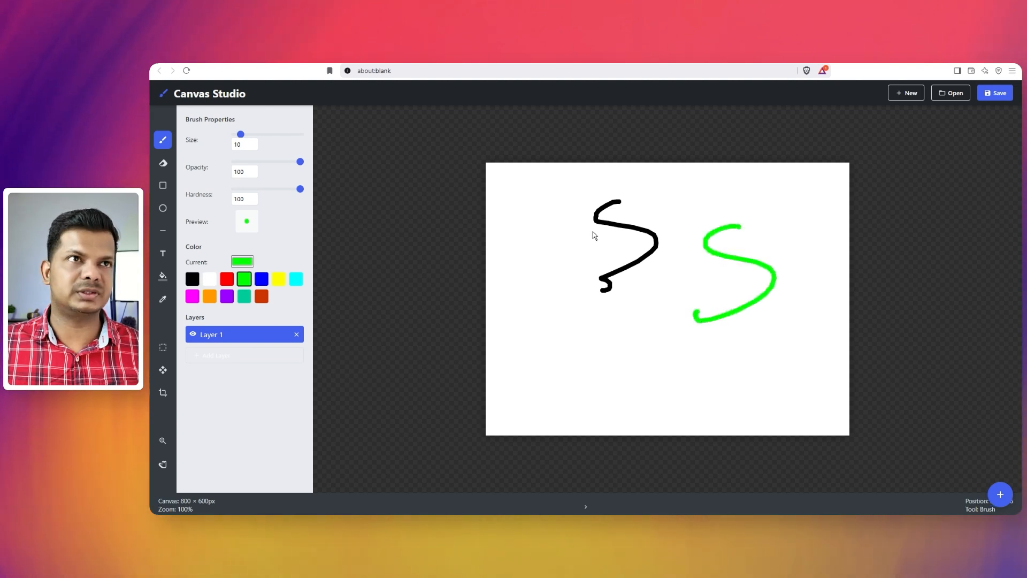
- Set brush Size 71, Opacity 20, Hardness 12 and paint a soft green stroke
left_click_drag(240, 135, 281, 135)
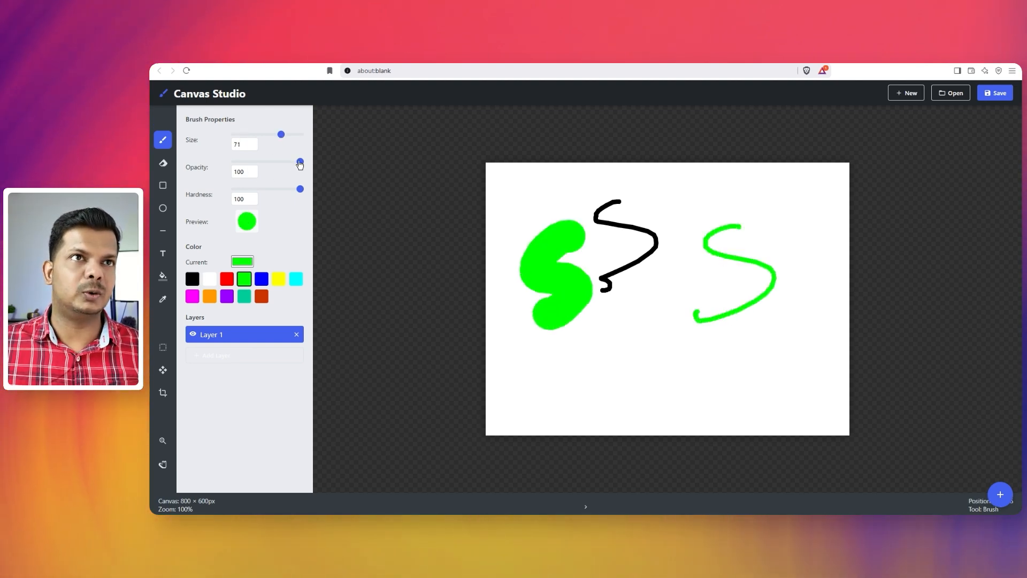
left_click_drag(299, 162, 247, 162)
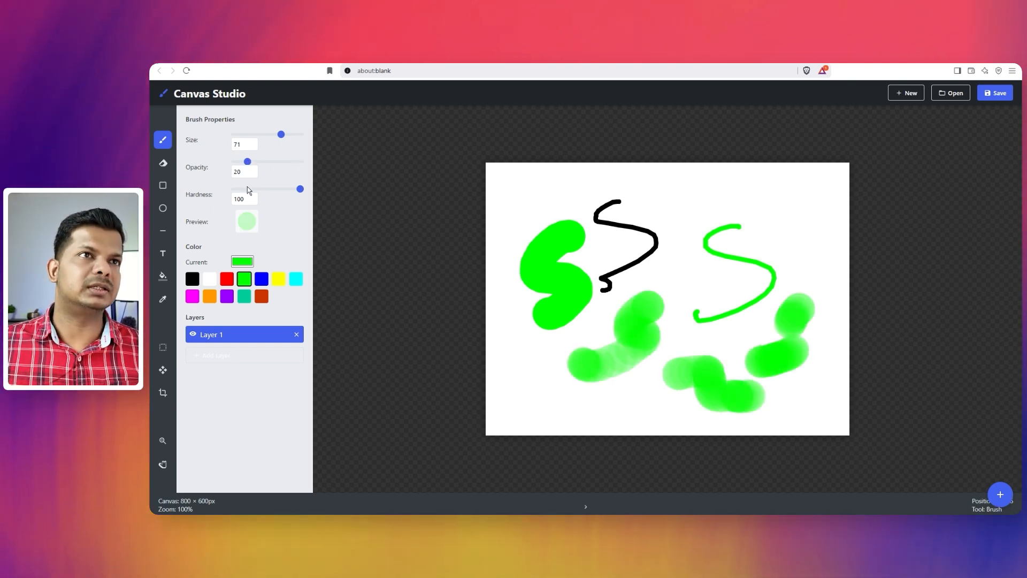
left_click_drag(301, 189, 289, 189)
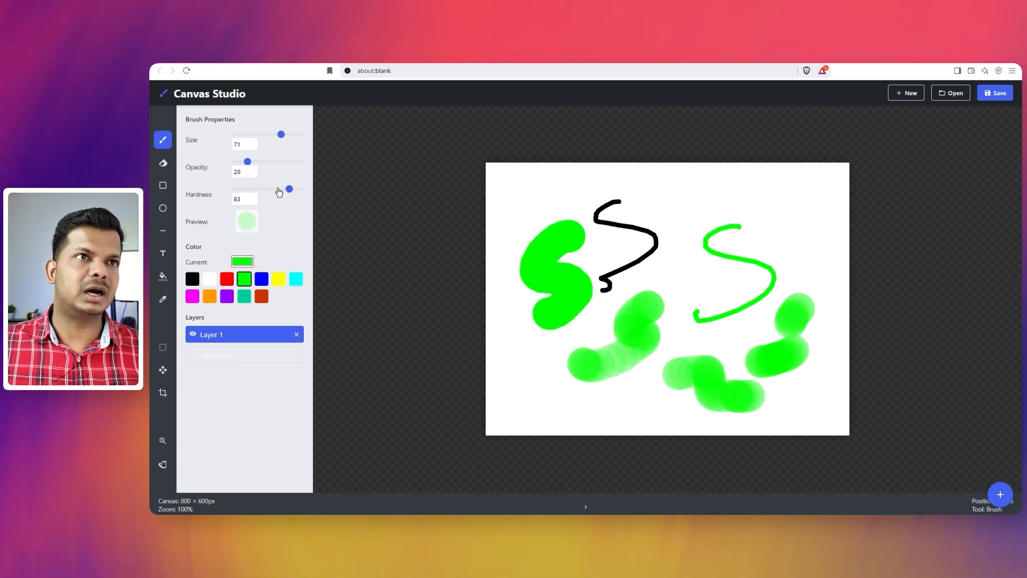
left_click_drag(289, 189, 243, 188)
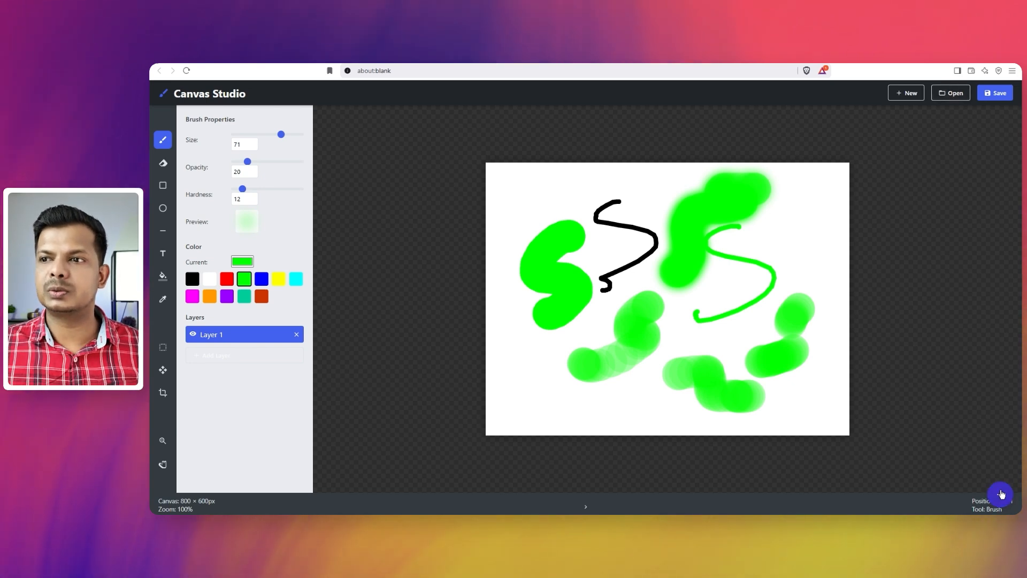
mouse_move(706, 481)
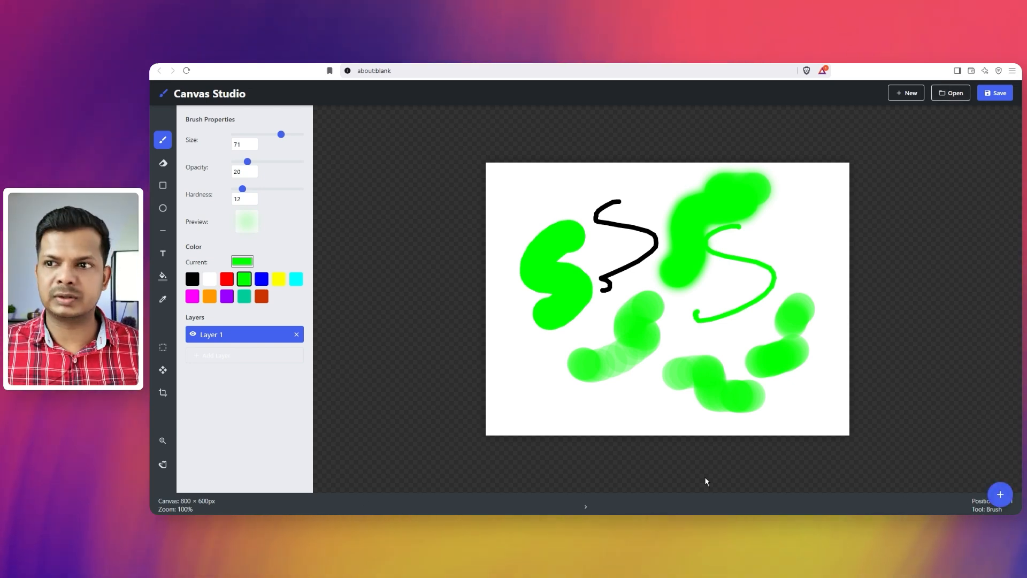
left_click(999, 494)
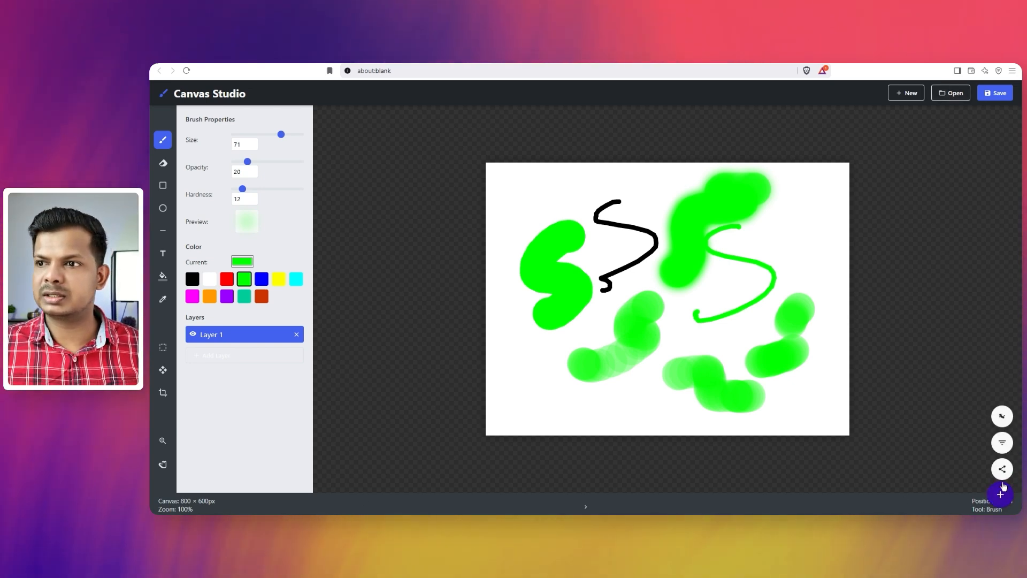
mouse_move(1001, 468)
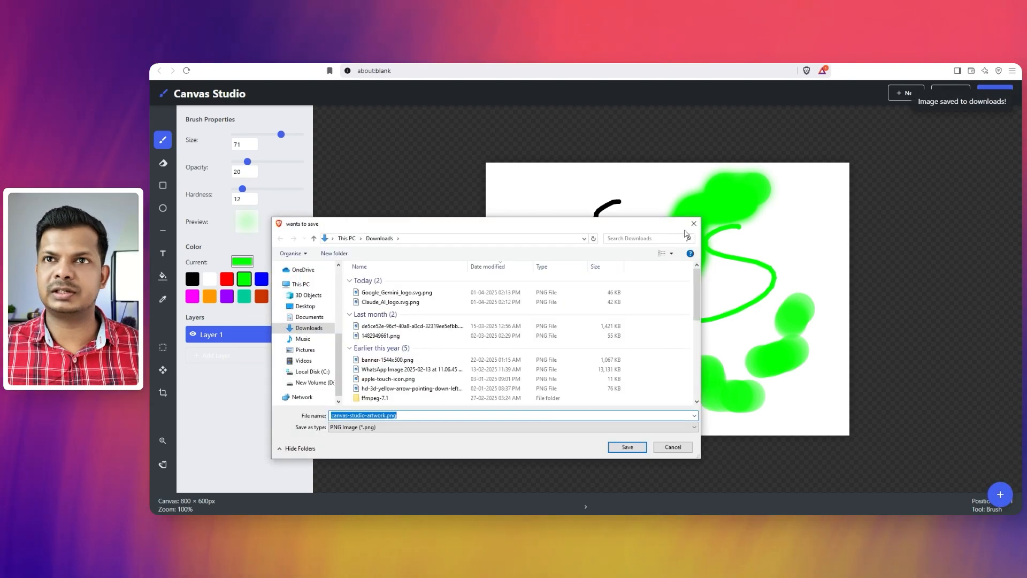
left_click(626, 447)
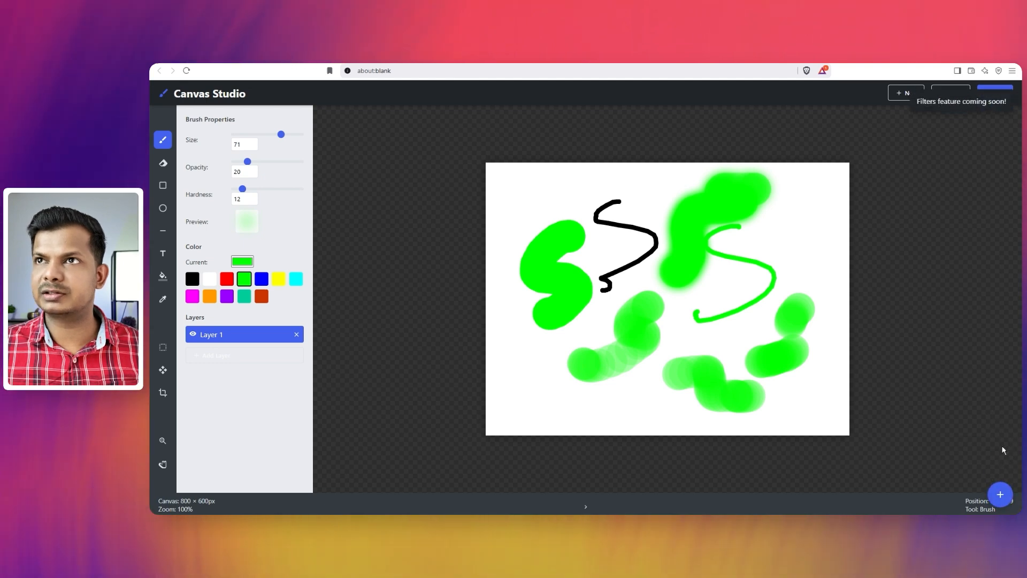
mouse_move(981, 140)
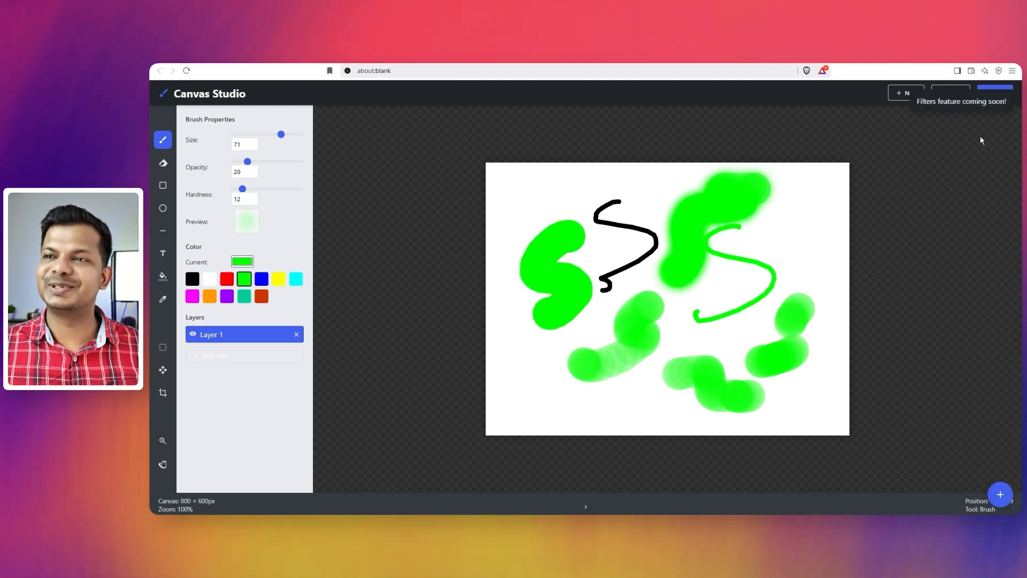
left_click(1000, 494)
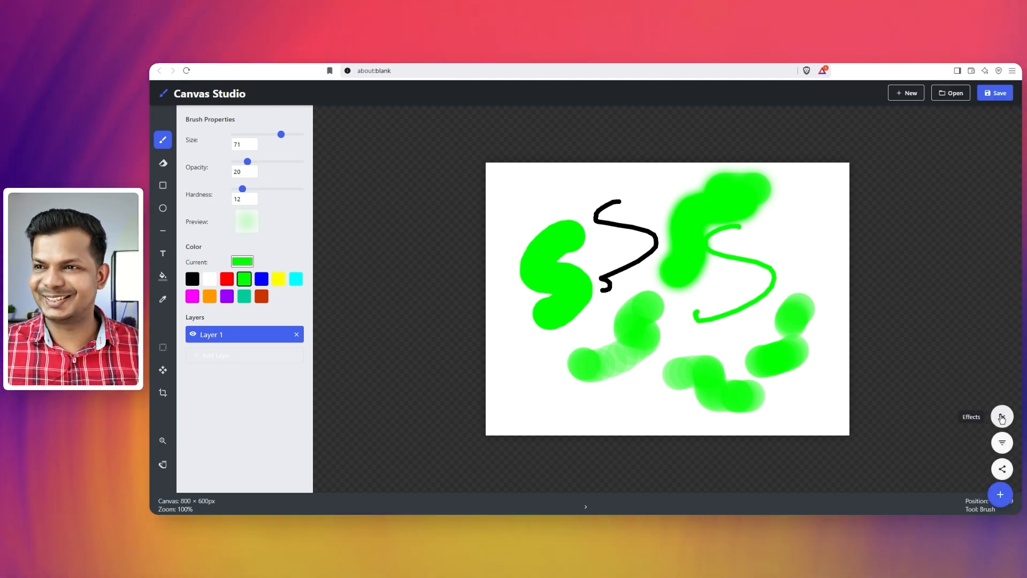
left_click(1001, 416)
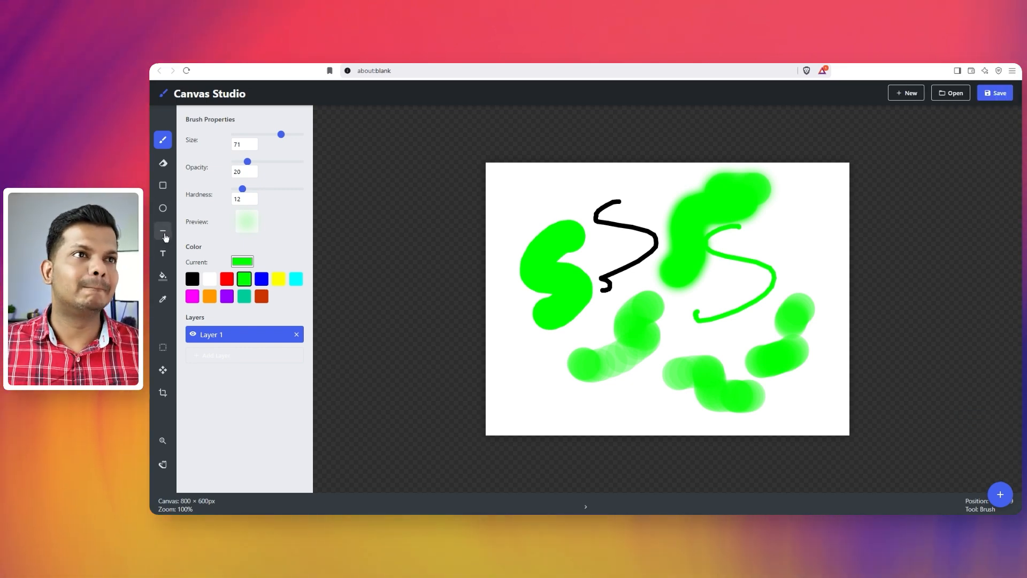
- Draw a pale green line with the Line tool and a ring with the Circle tool
left_click(163, 231)
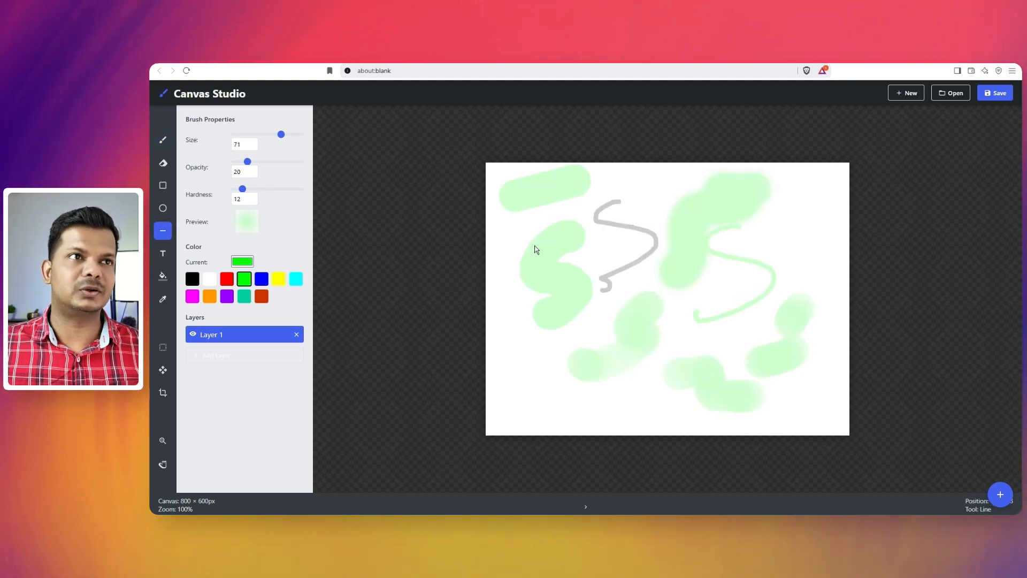
left_click(162, 209)
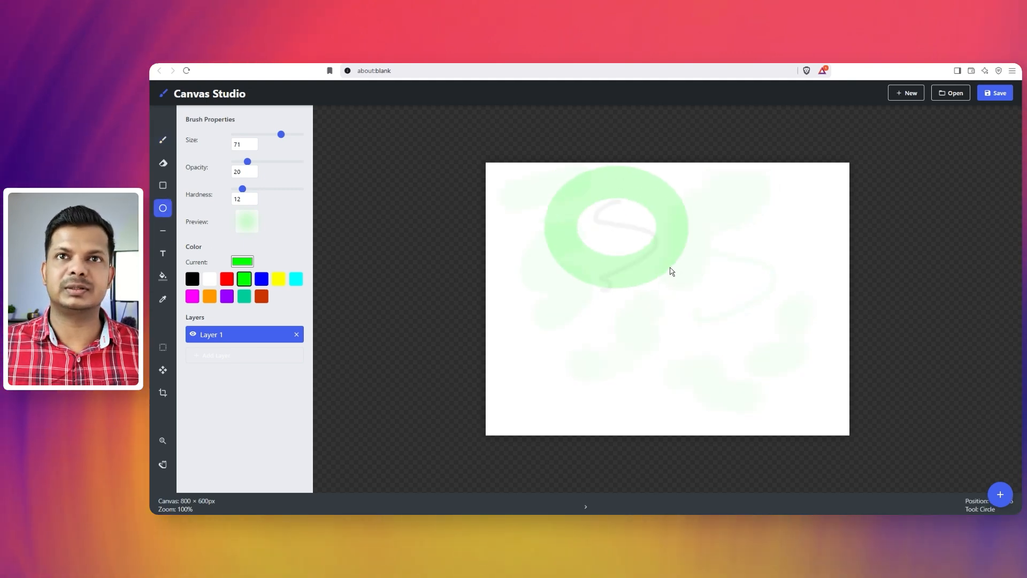
mouse_move(383, 154)
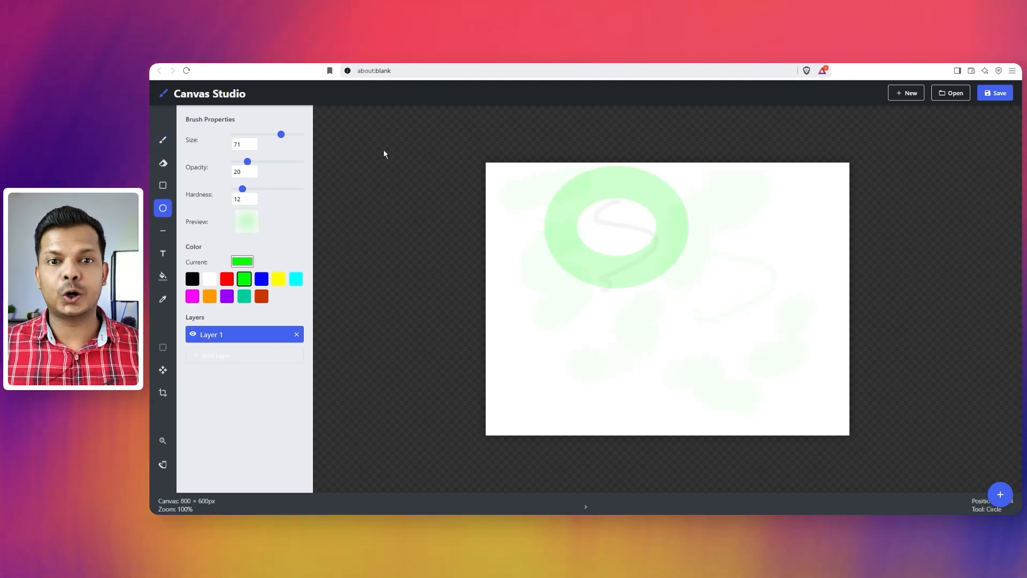
mouse_move(506, 205)
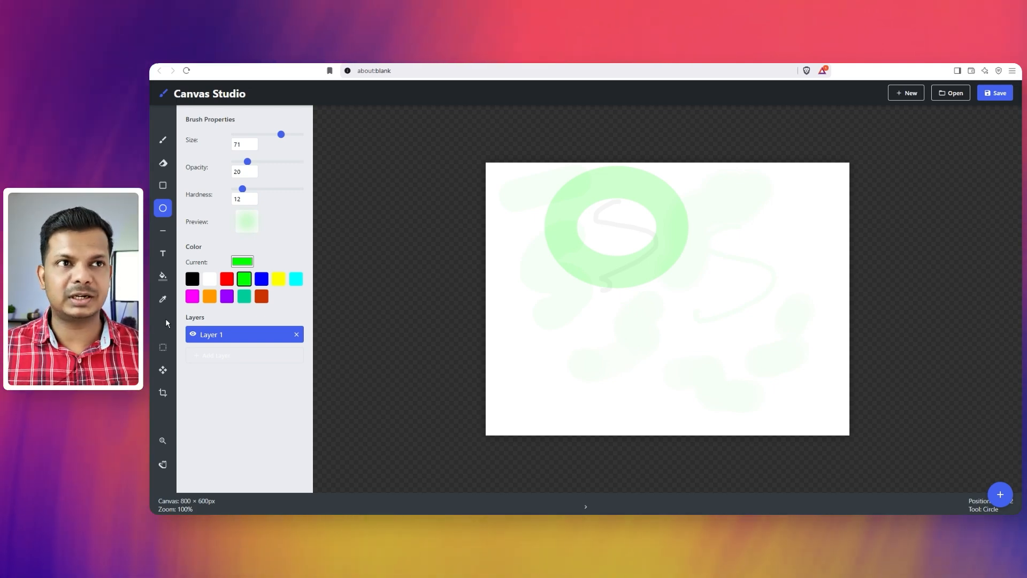
mouse_move(453, 313)
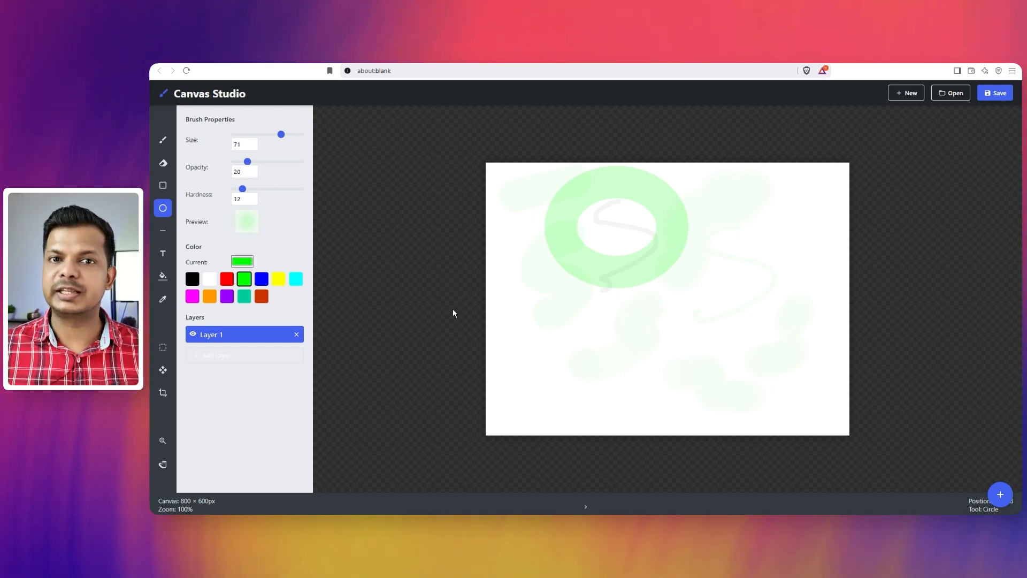